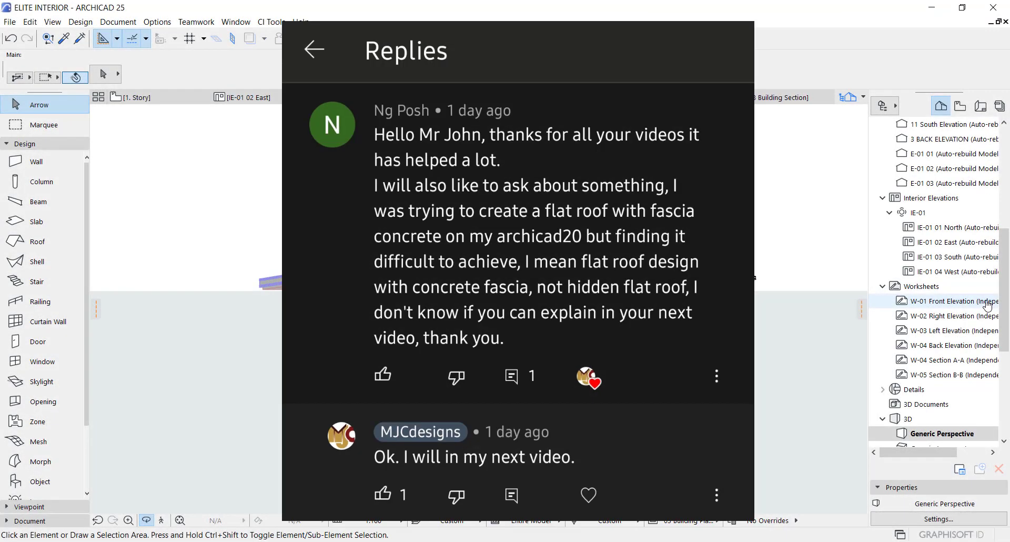
Orbit in close to the fascia railing at the roof corner.
left_click_drag(367, 174, 706, 407)
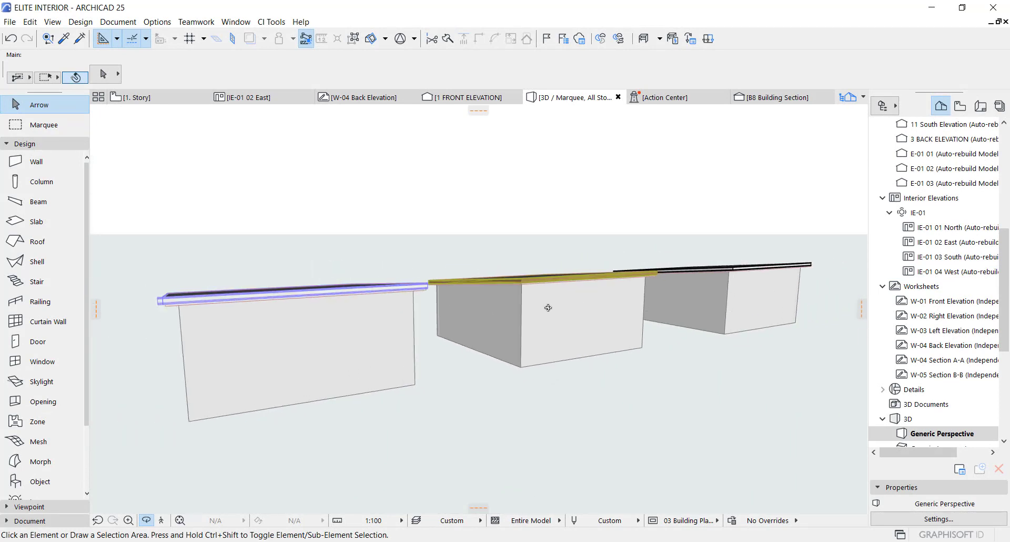
left_click_drag(548, 307, 565, 310)
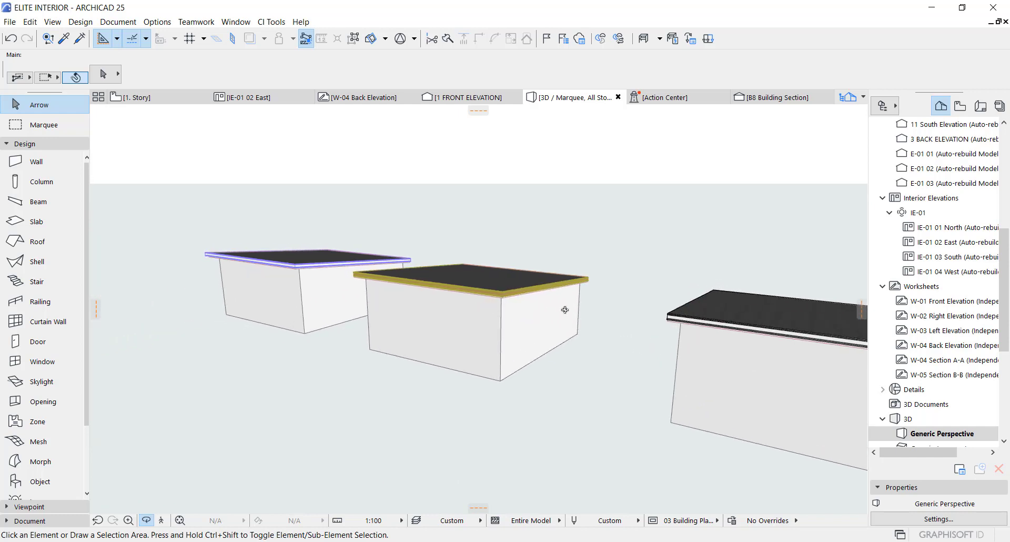
left_click_drag(565, 310, 506, 290)
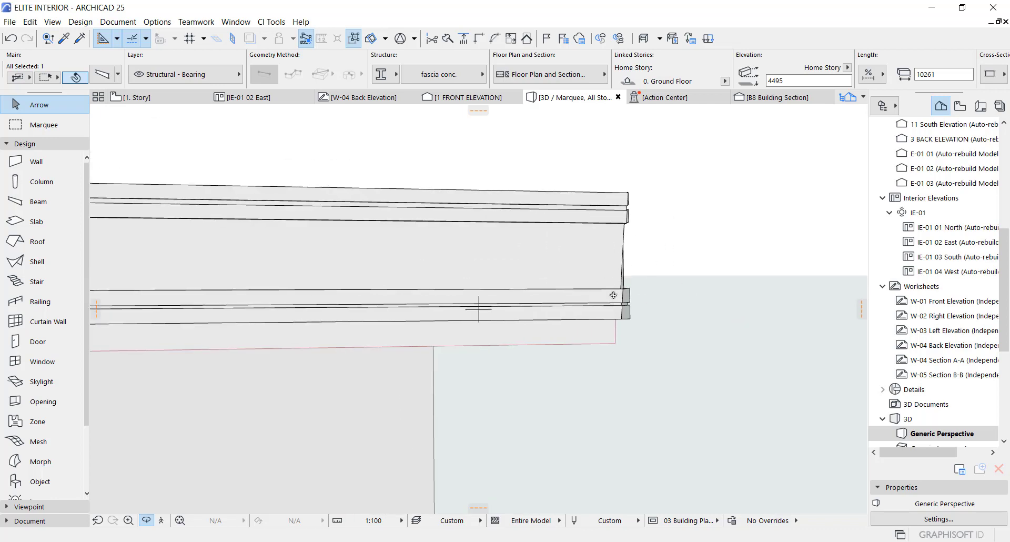
mouse_move(646, 269)
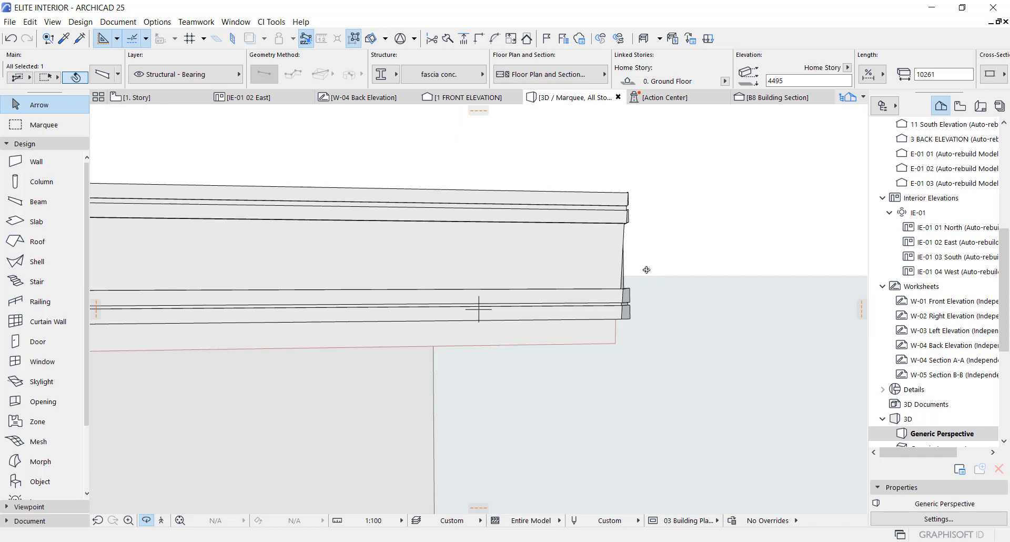
mouse_move(617, 271)
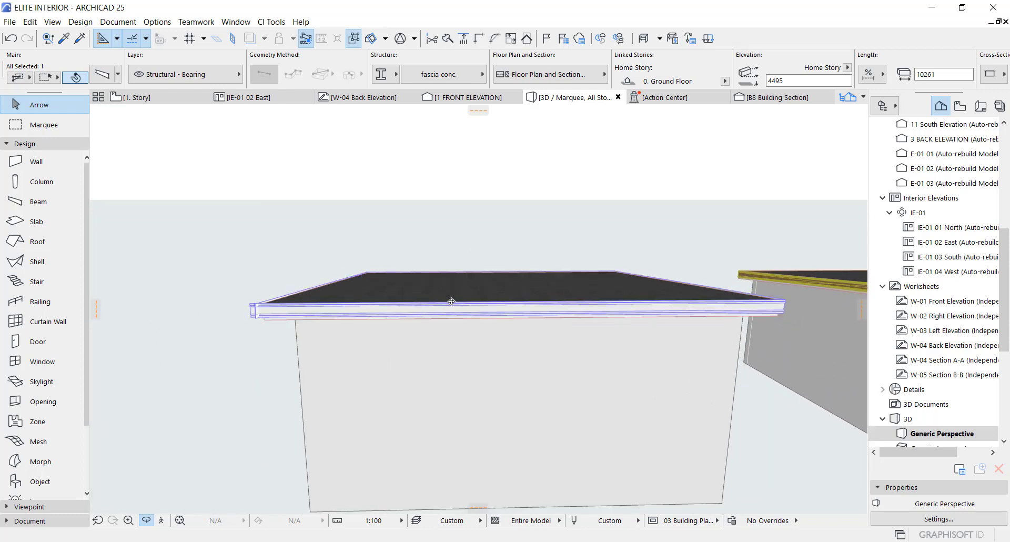
left_click_drag(450, 301, 324, 309)
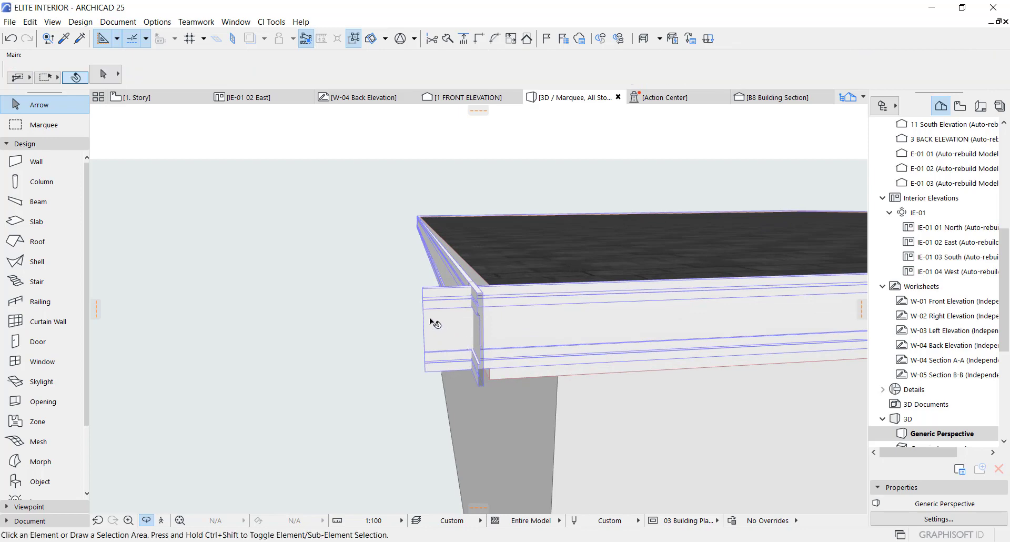
Convert the fascia railing to morphs via Convert Selection to Morph(s) and confirm the warning.
right_click(435, 322)
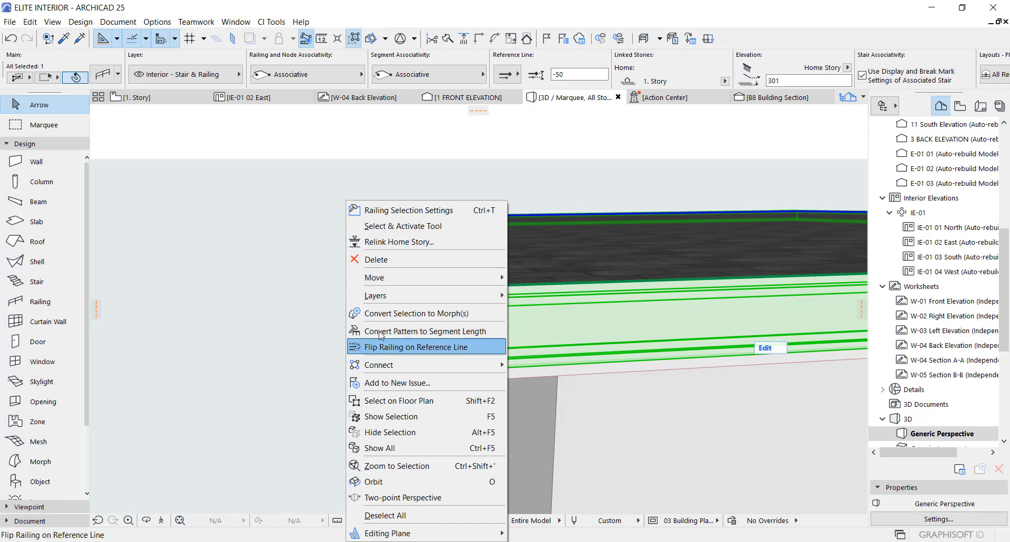
left_click(416, 313)
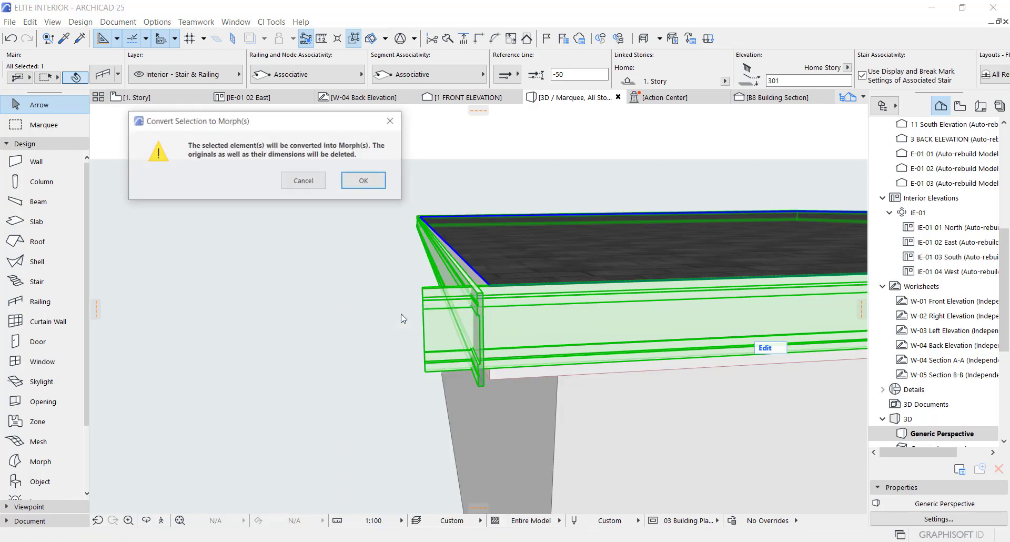
left_click(362, 180)
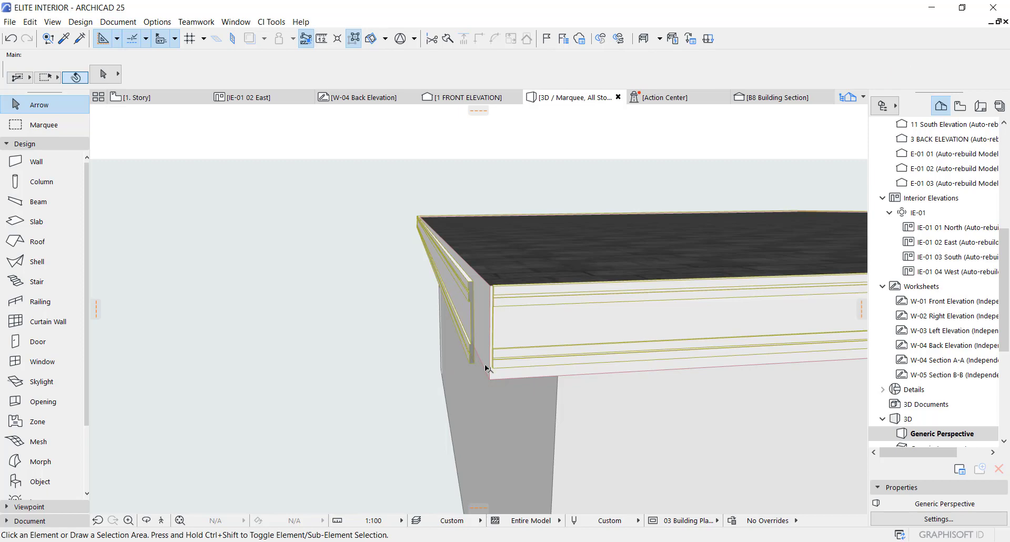
left_click_drag(487, 367, 685, 306)
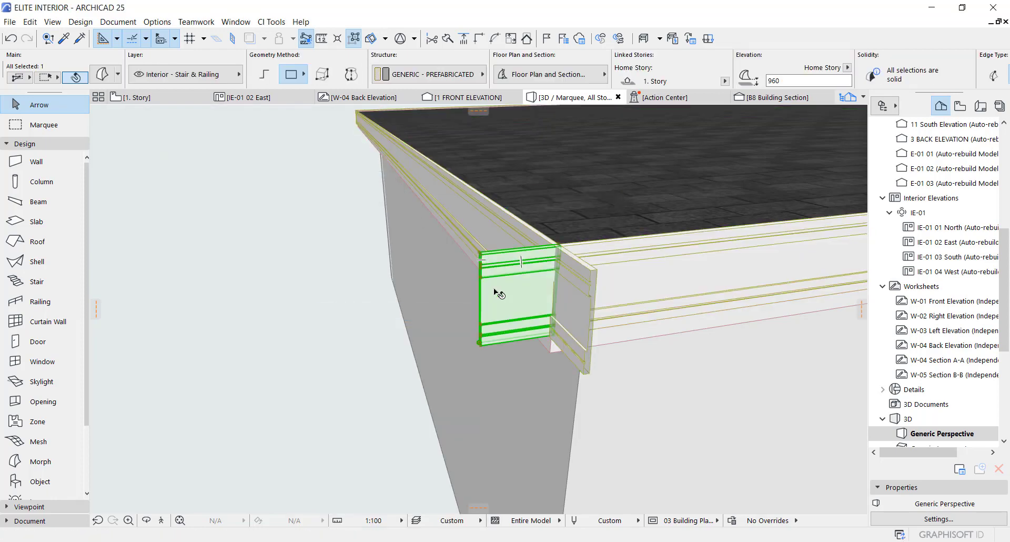
mouse_move(529, 282)
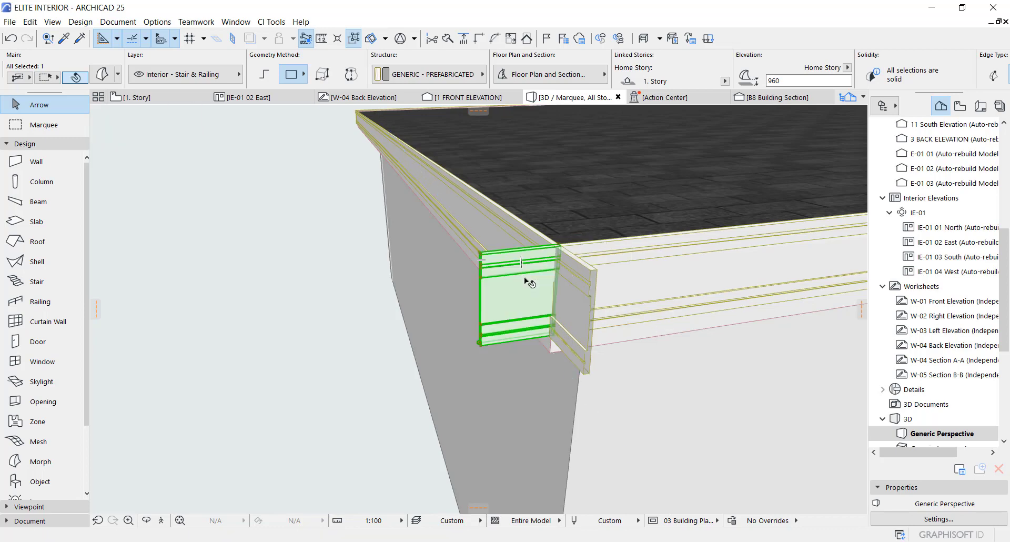
left_click(589, 274)
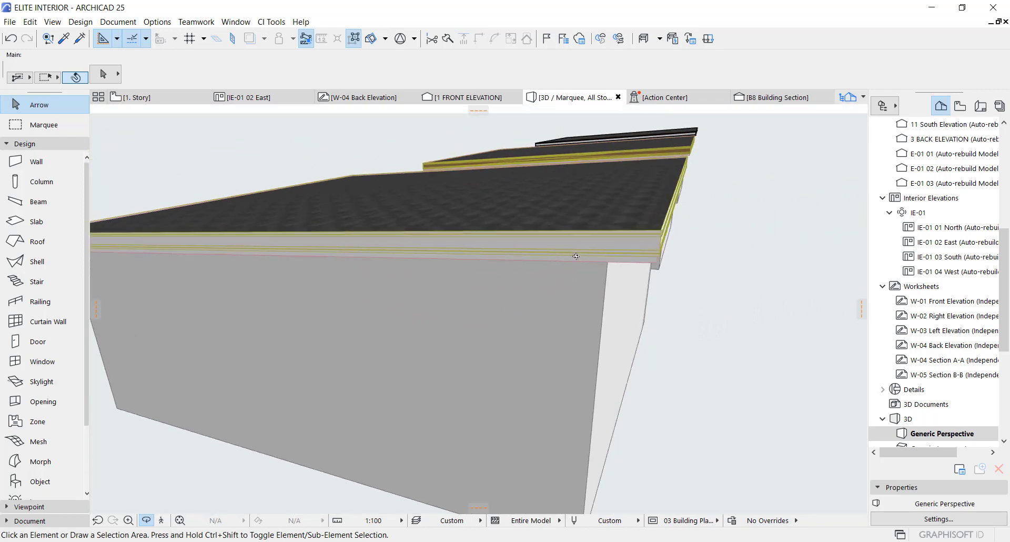
Review the converted fascia along the row of buildings, then switch to the 1. Story floor plan.
left_click_drag(575, 256, 478, 310)
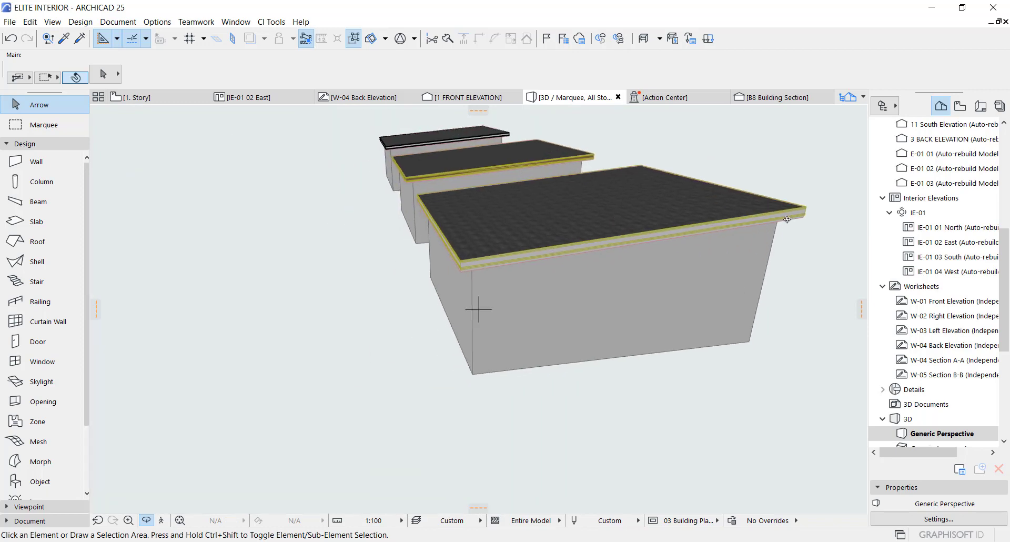
mouse_move(452, 246)
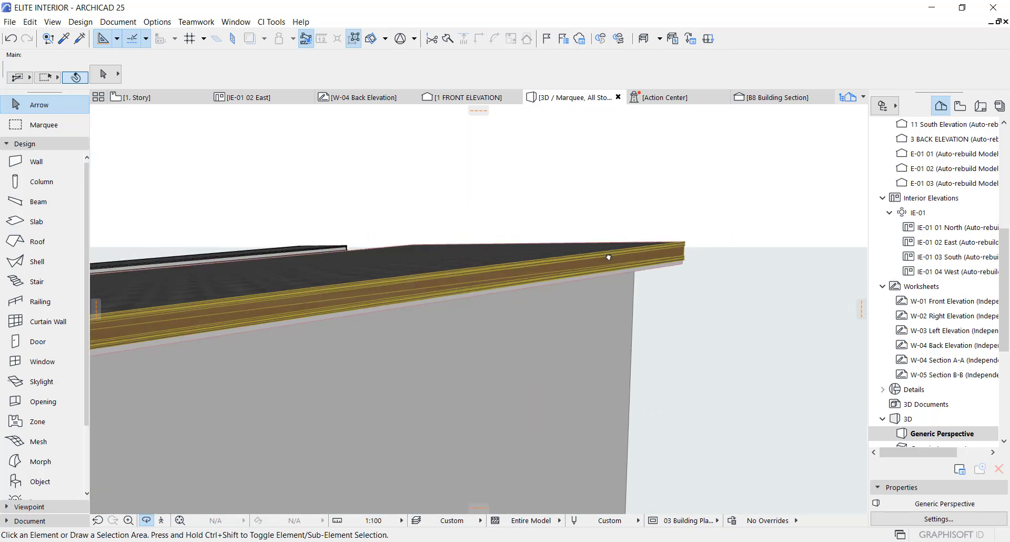
left_click_drag(607, 257, 791, 276)
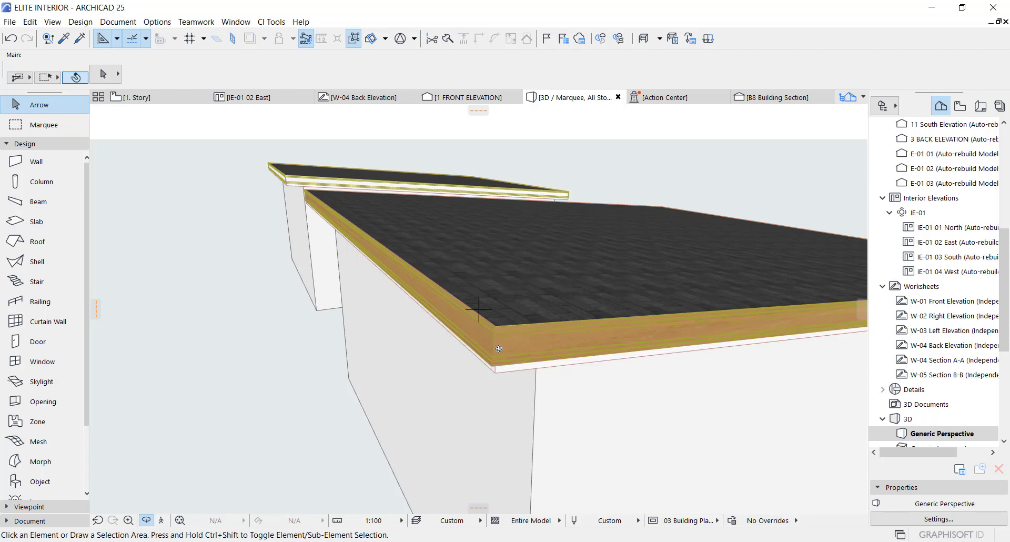
left_click(135, 98)
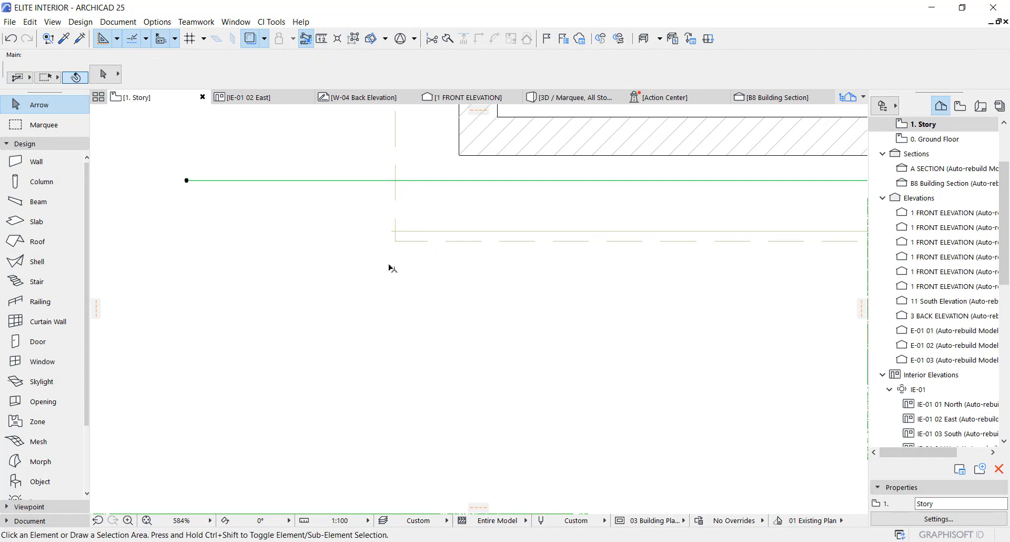
left_click(735, 261)
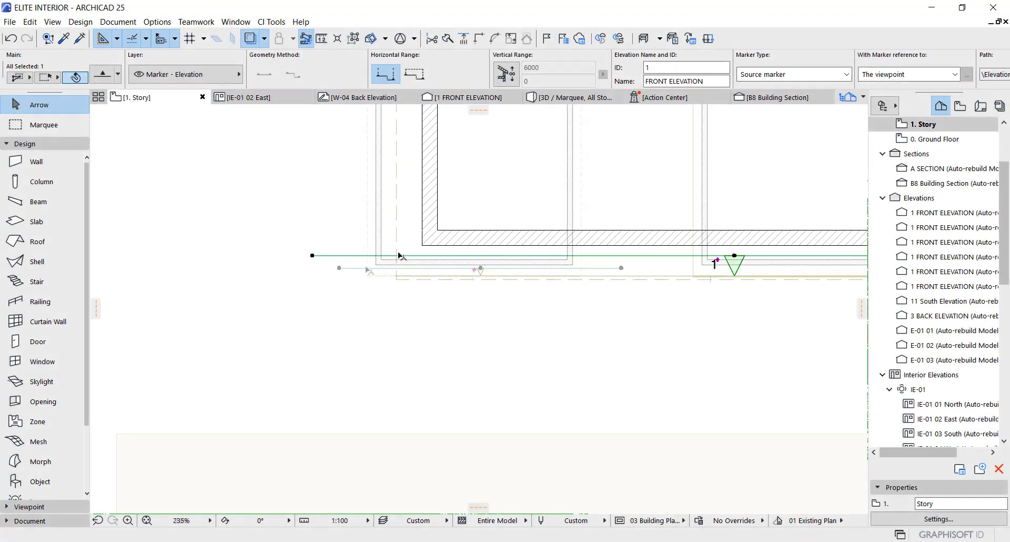
scroll("down", 3)
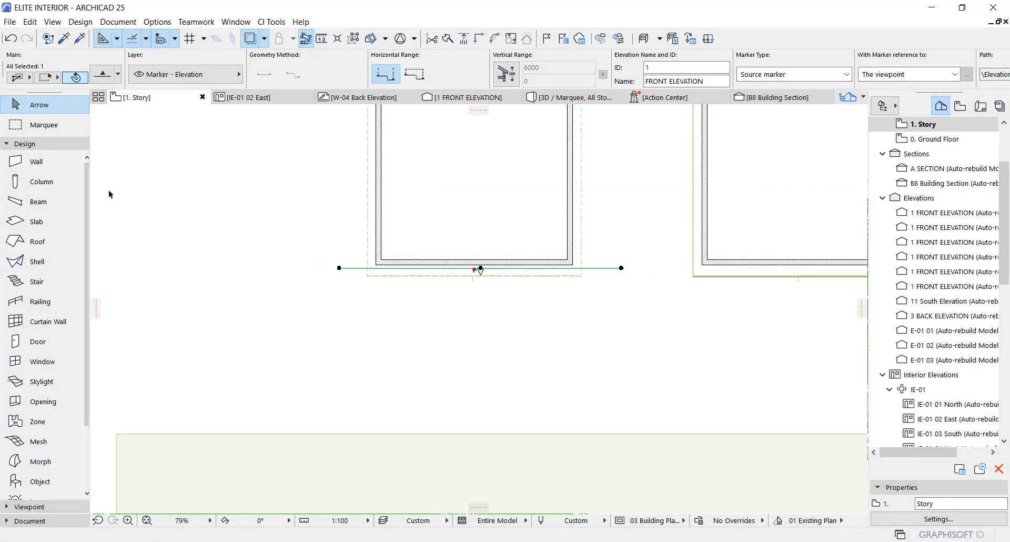
left_click(29, 157)
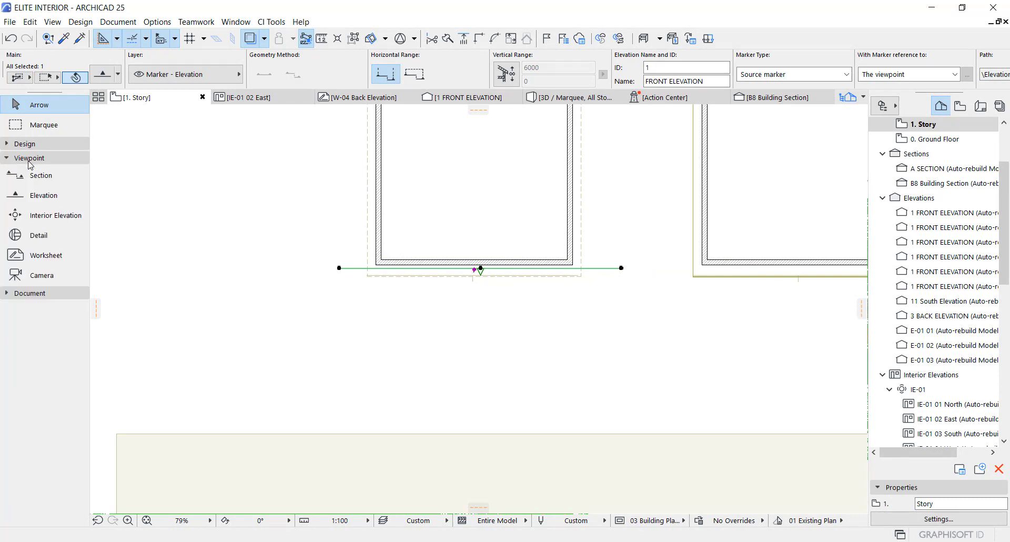
left_click(44, 196)
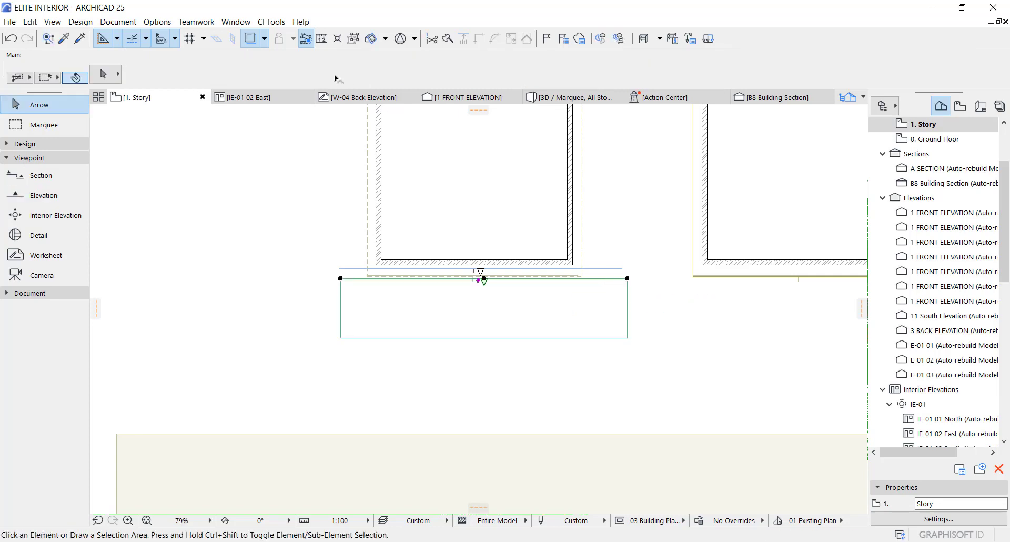
left_click(483, 279)
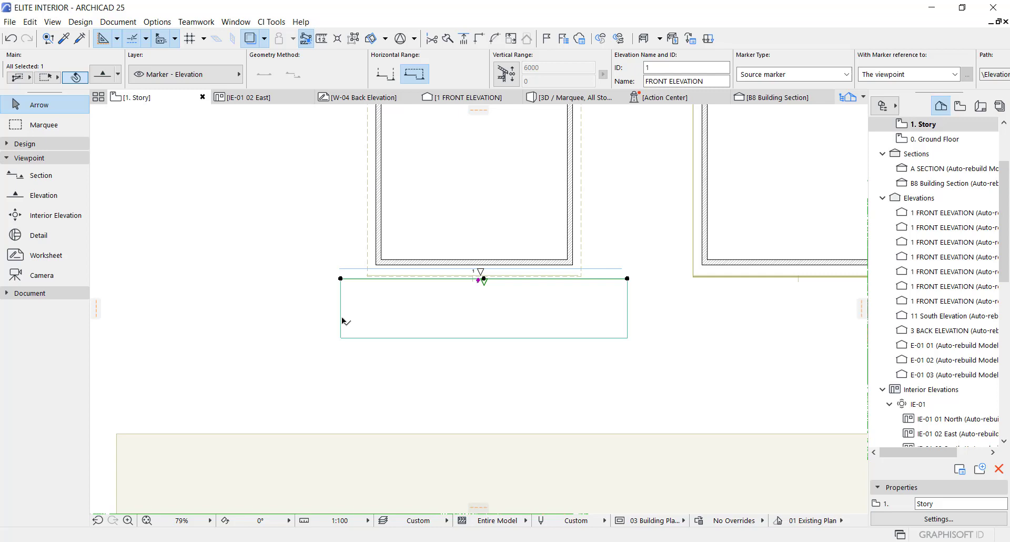
left_click(385, 74)
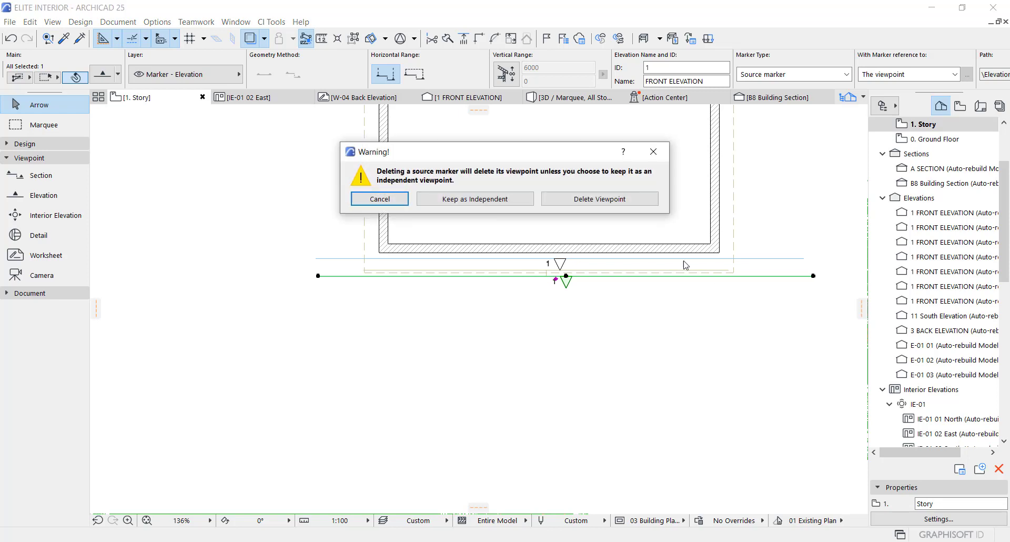
left_click(599, 199)
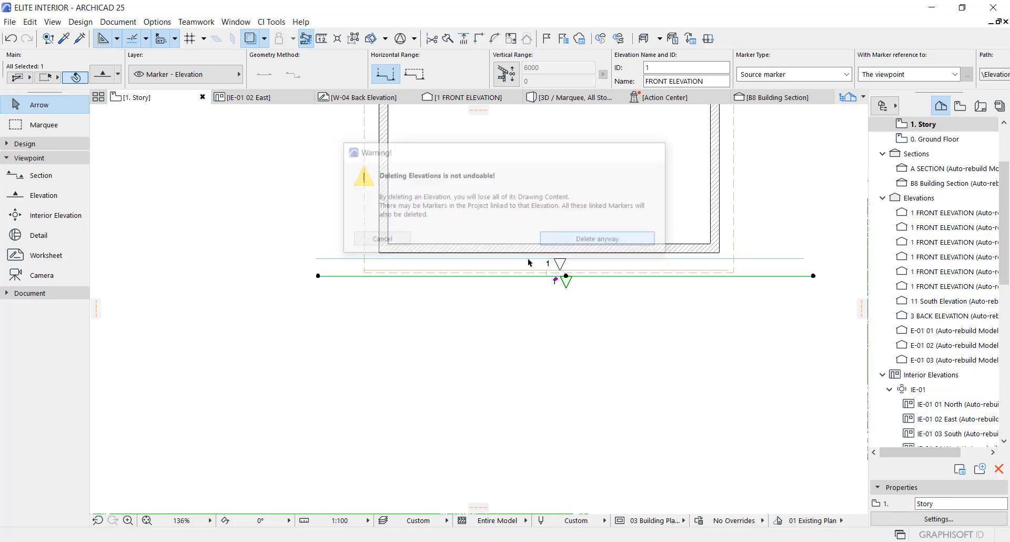
left_click(596, 238)
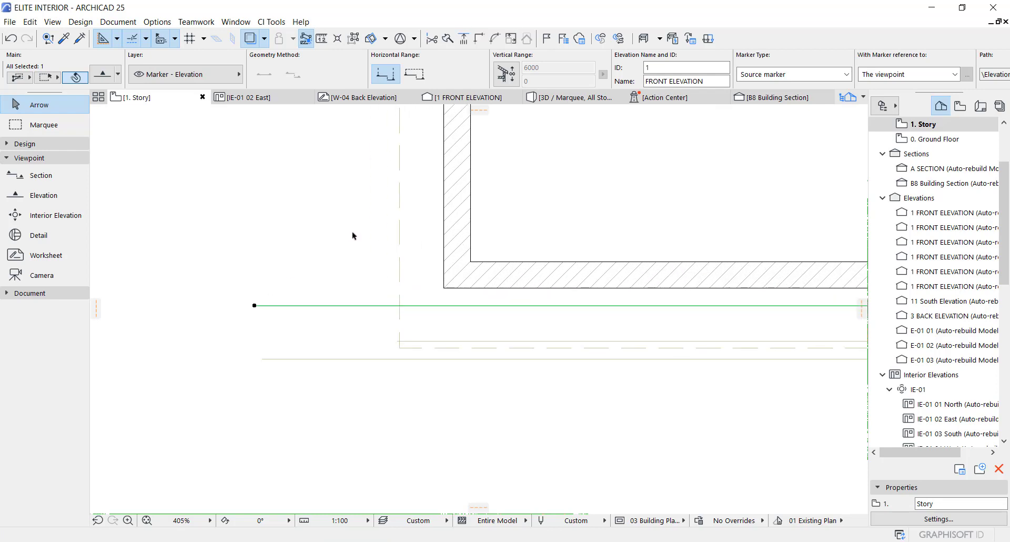
mouse_move(342, 297)
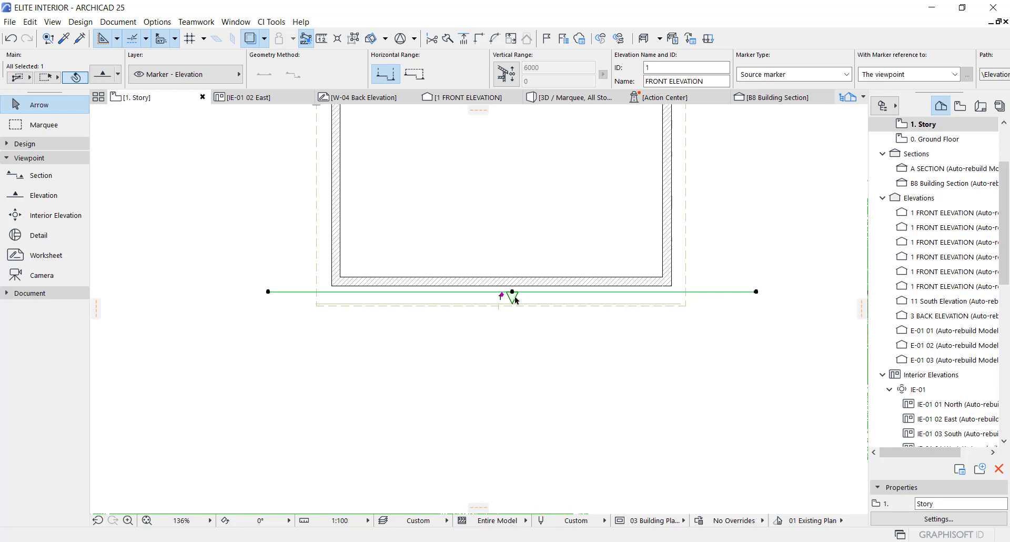
mouse_move(353, 310)
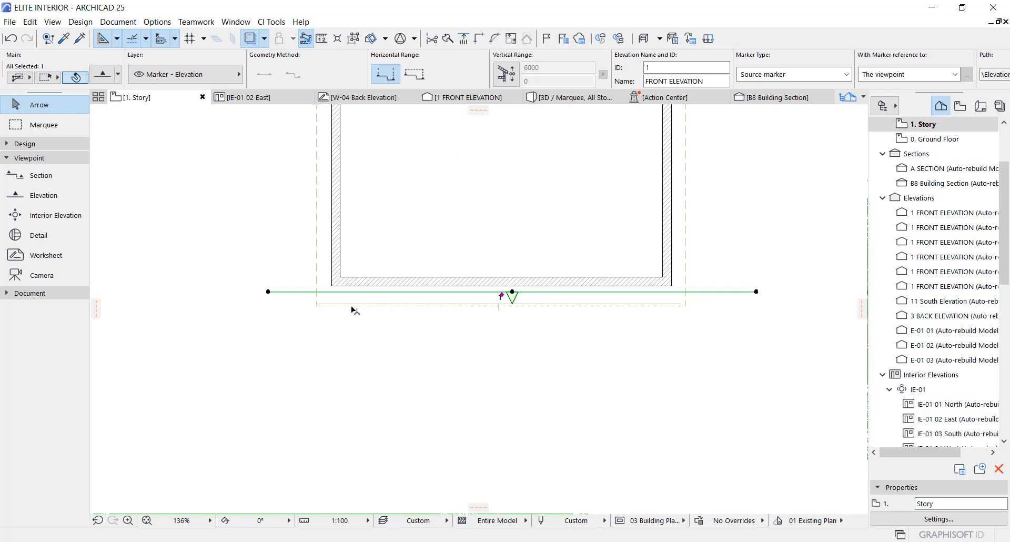
mouse_move(353, 323)
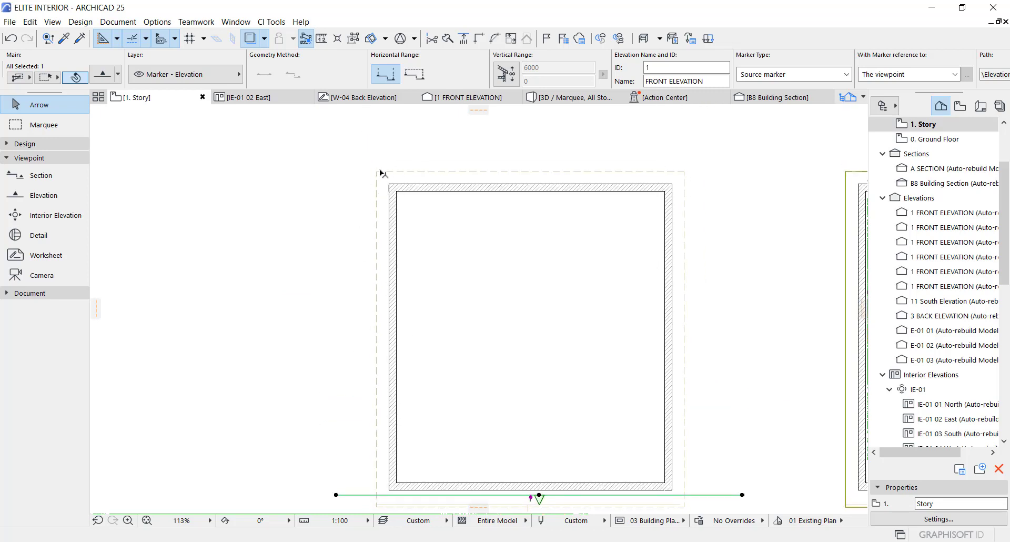
scroll("down", 3)
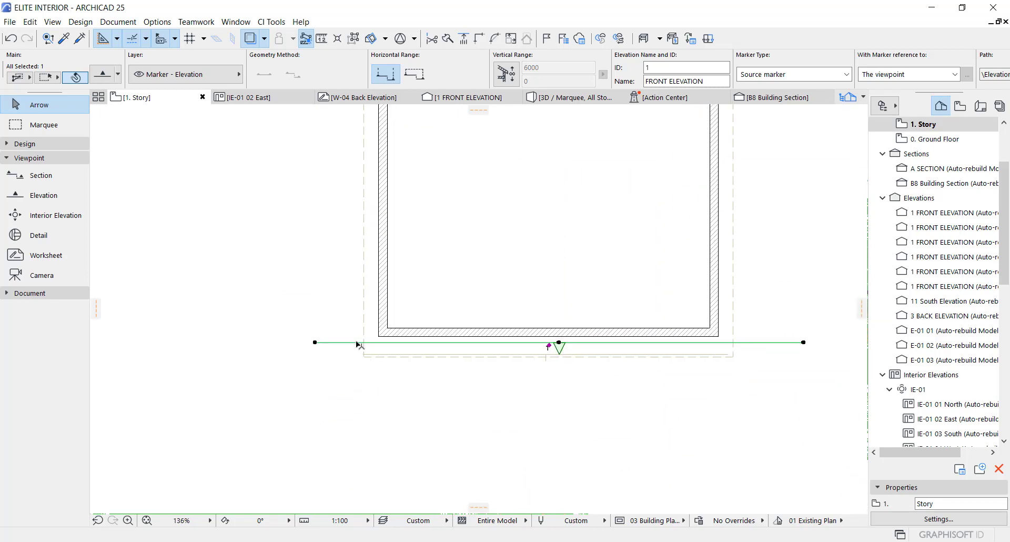
mouse_move(348, 346)
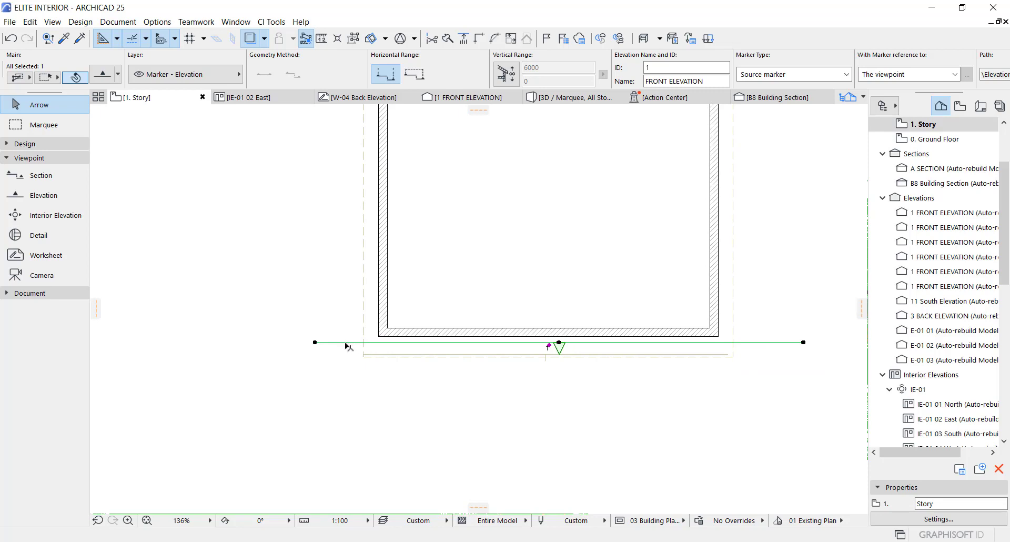
Open the front elevation with current view settings and shift the curved cornice profile aside.
right_click(348, 345)
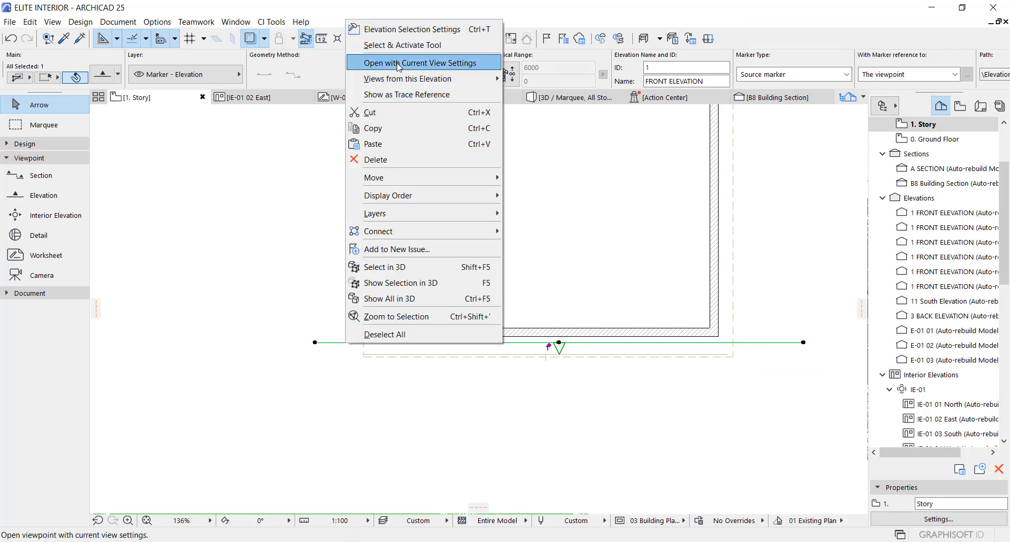
left_click(419, 63)
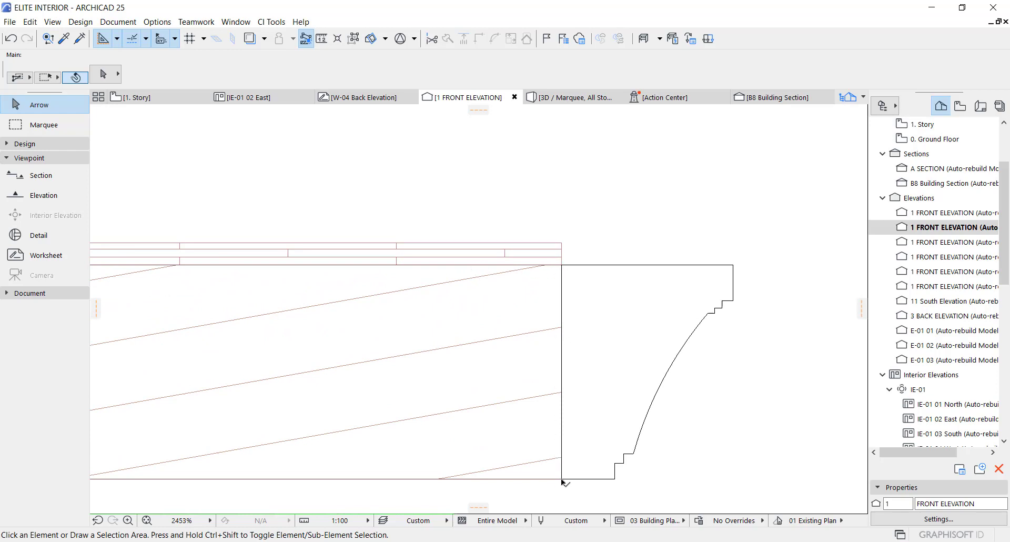
mouse_move(564, 245)
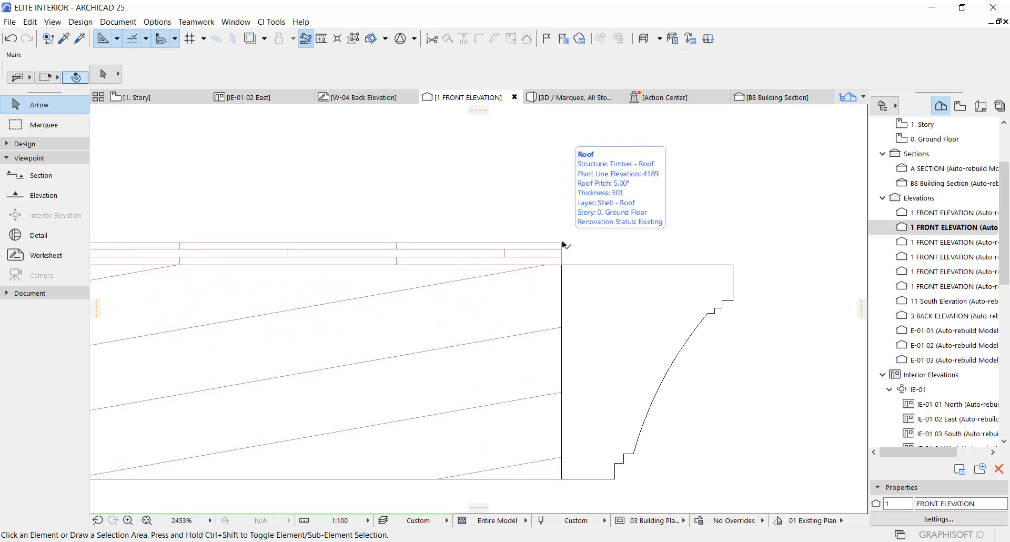
left_click(593, 310)
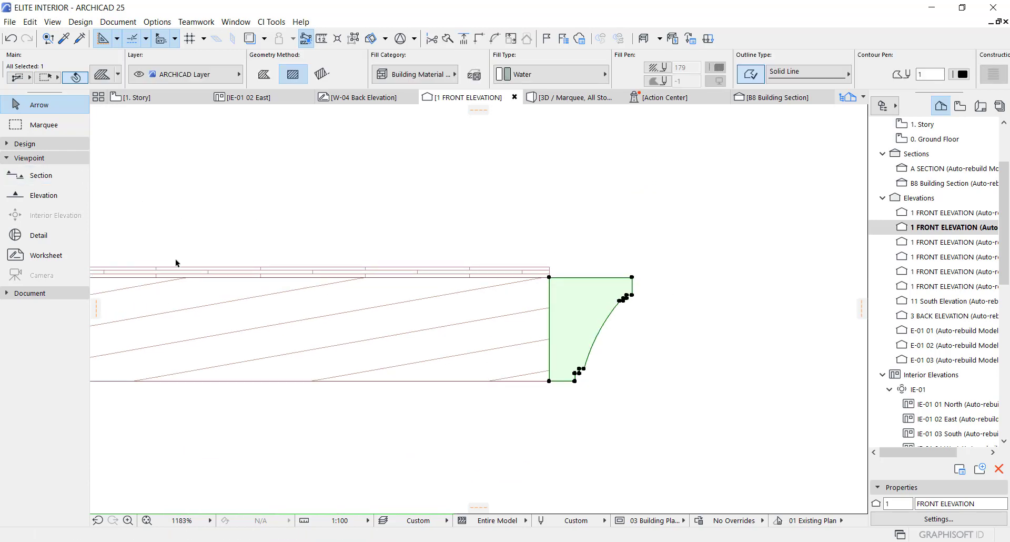
left_click(30, 293)
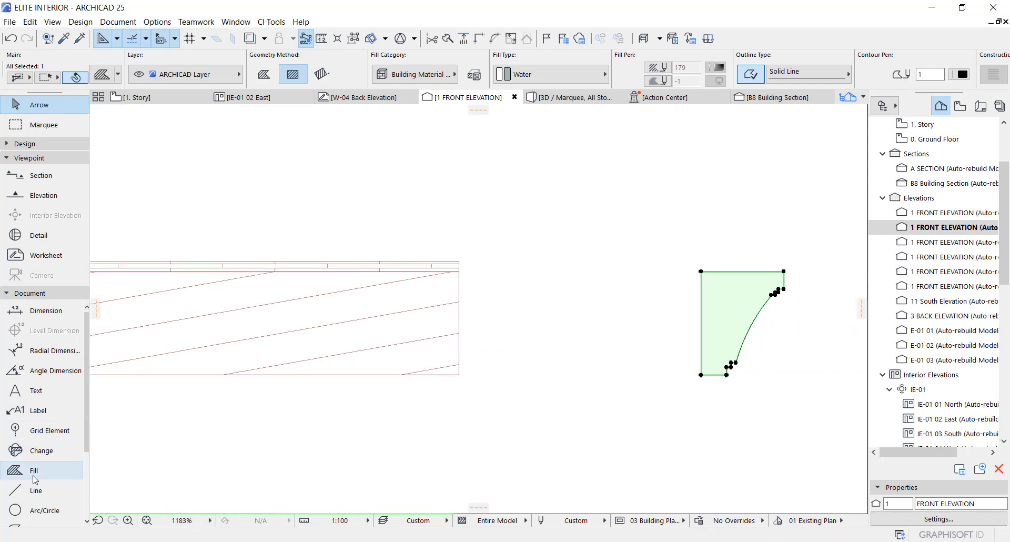
Draw a rotated-rectangle Fill 25 wide up the roof slab edge as the stepped profile.
left_click(34, 469)
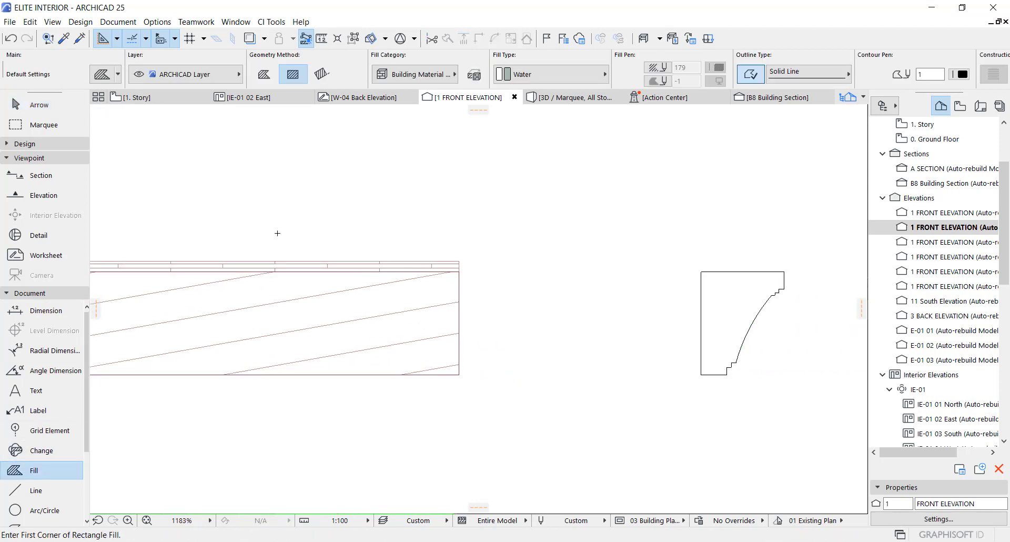
mouse_move(575, 309)
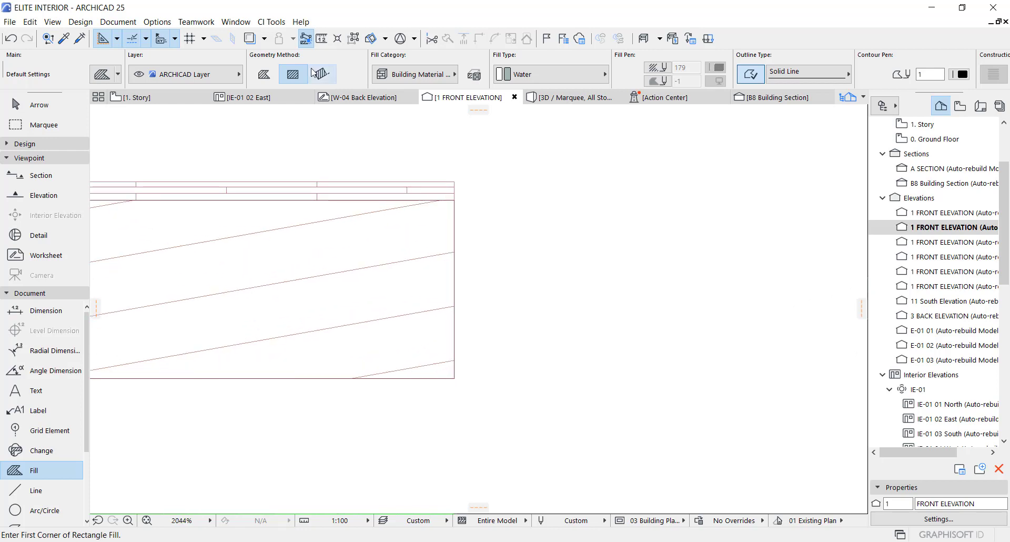
left_click(321, 74)
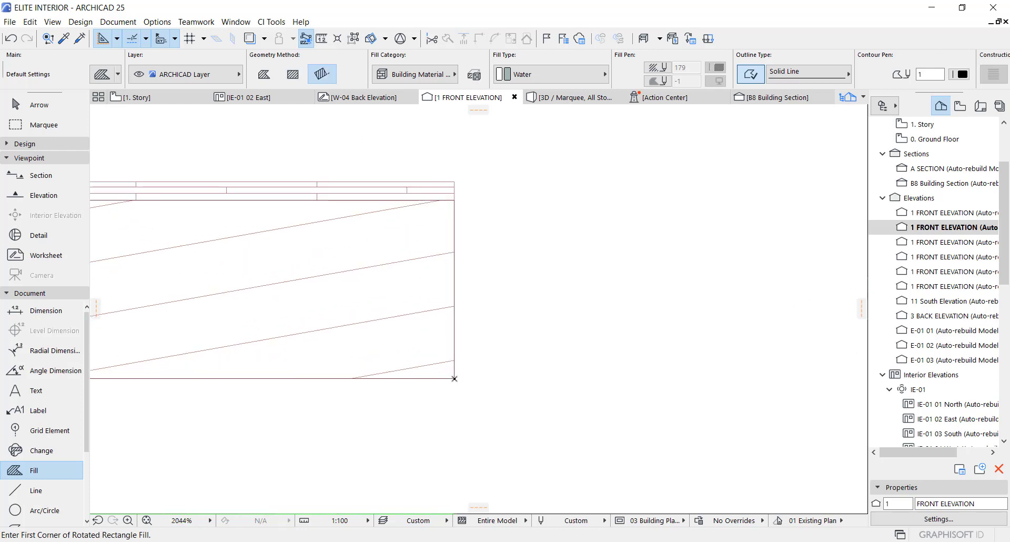
left_click(454, 378)
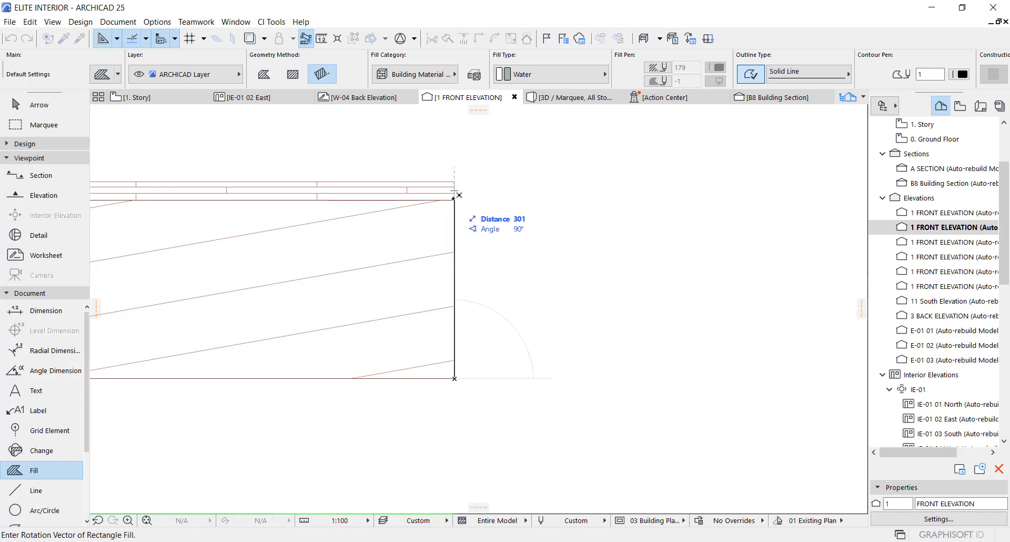
left_click(454, 200)
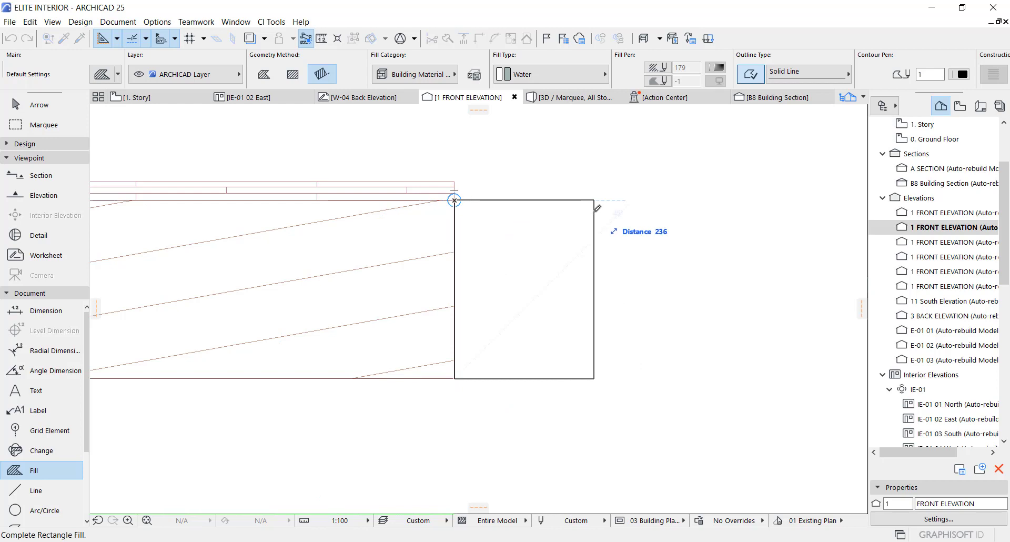
type("25")
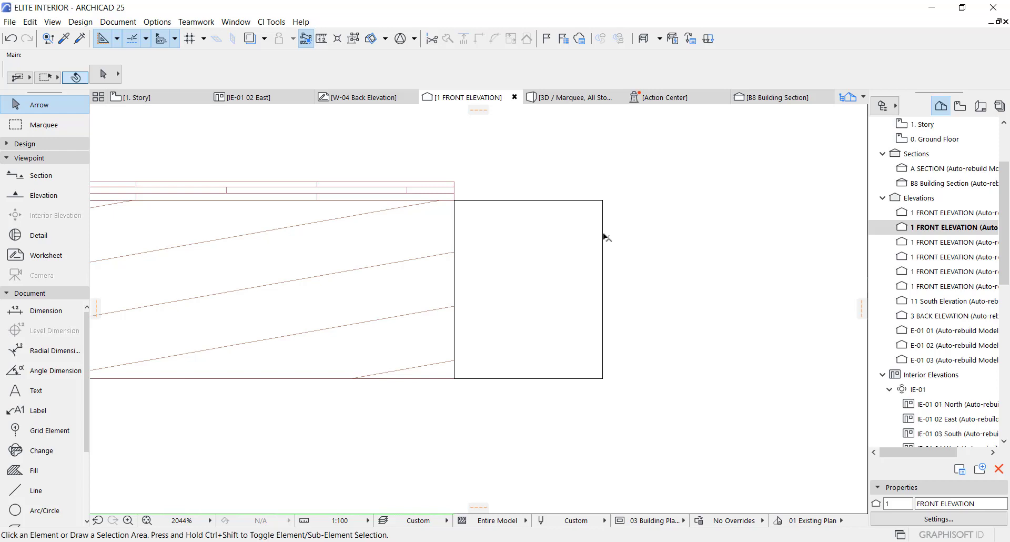
left_click(529, 290)
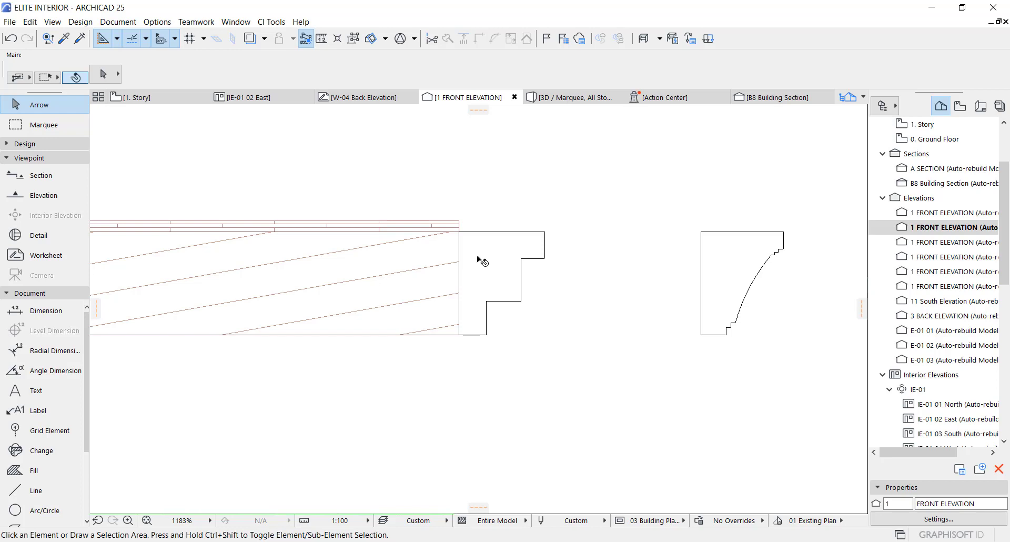
Chamfer an inner corner of the stepped fill with a 25 radius via Fillet/Chamfer.
left_click(490, 267)
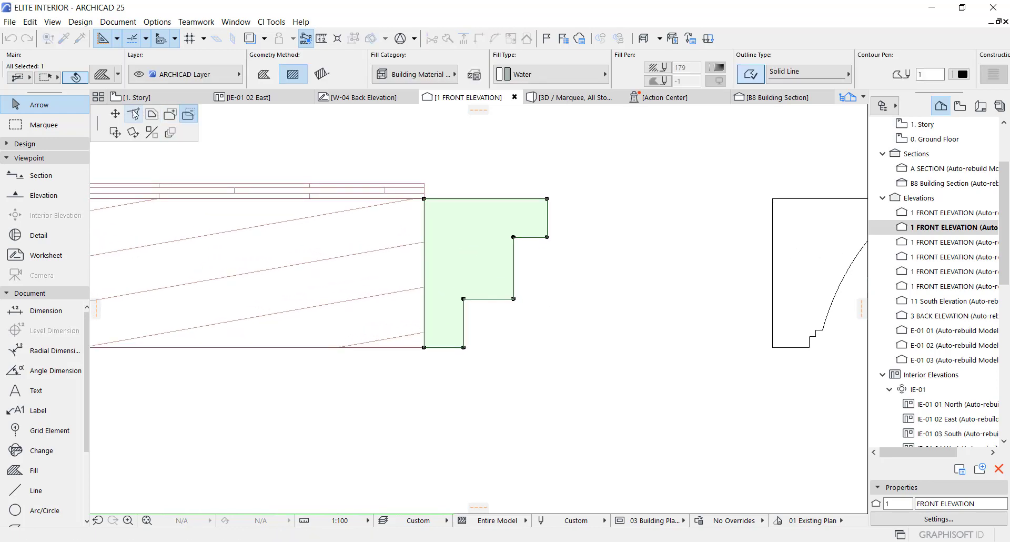
left_click(134, 114)
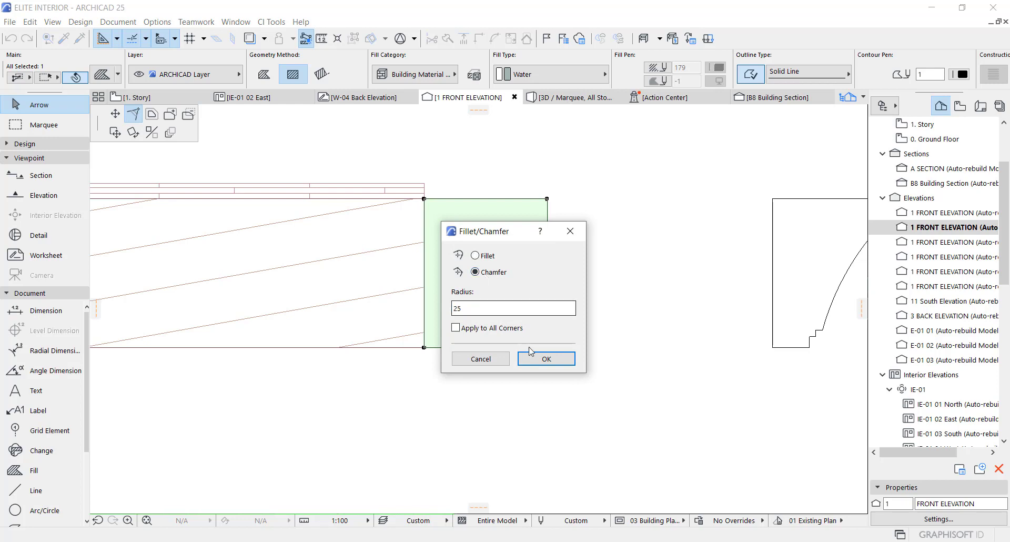
left_click(545, 358)
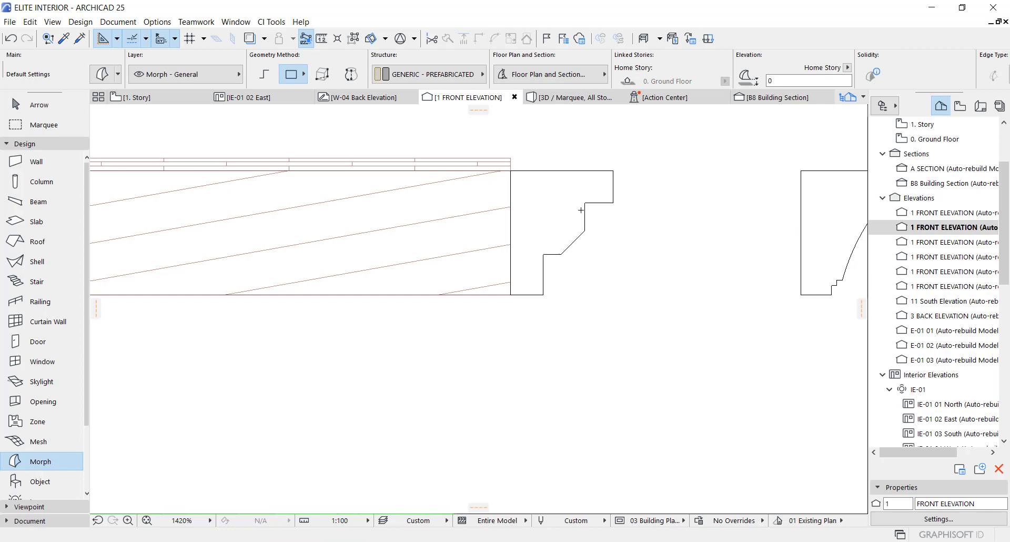
mouse_move(553, 297)
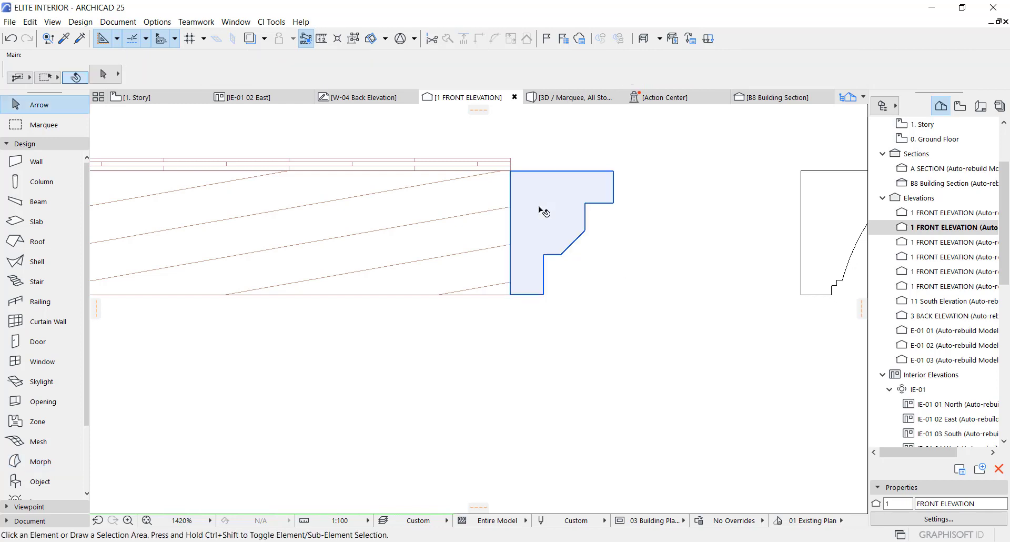
Return to the 1. Story floor plan zoomed to the building outline.
left_click(605, 259)
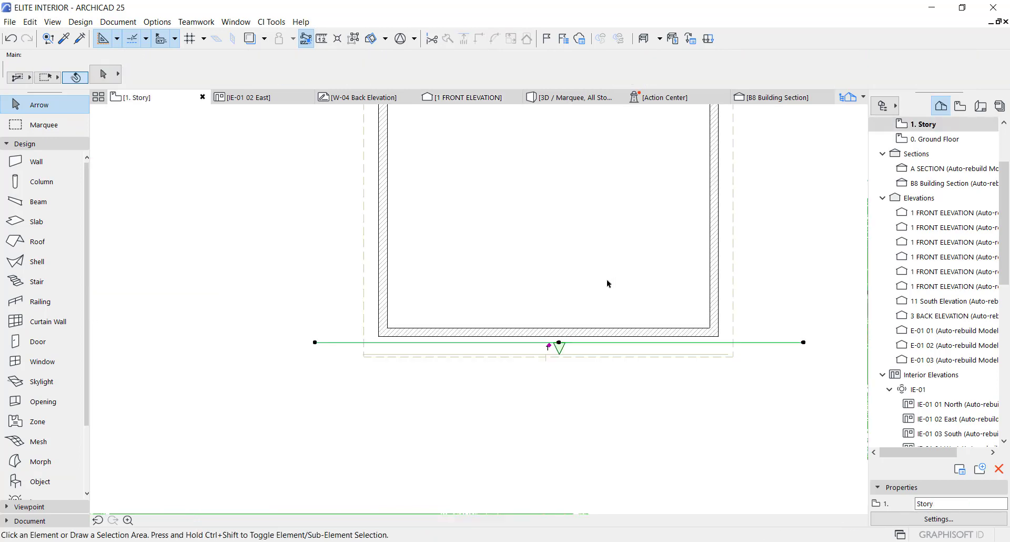
Select the small profile morph below the building and marquee the building for the 3D window.
left_click(559, 342)
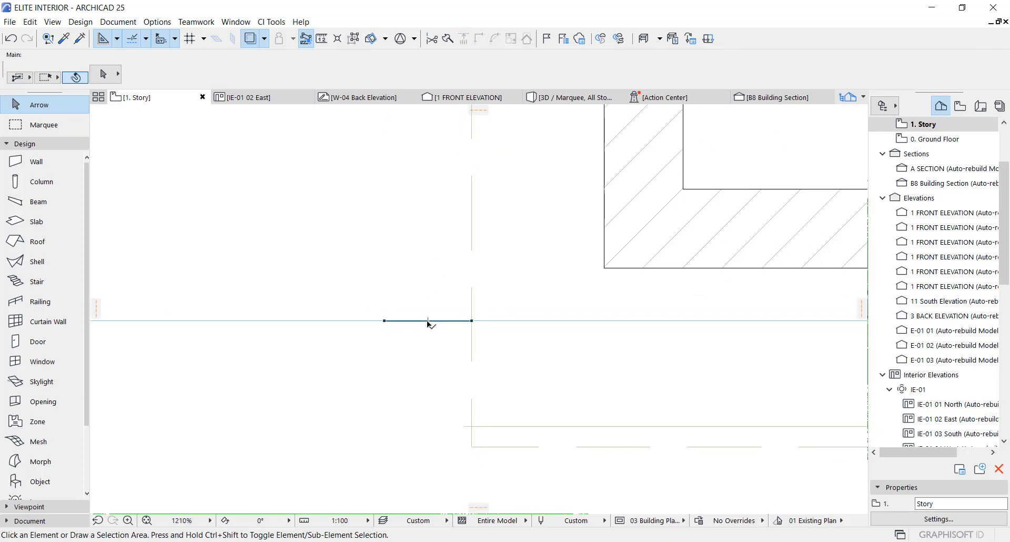
left_click(427, 320)
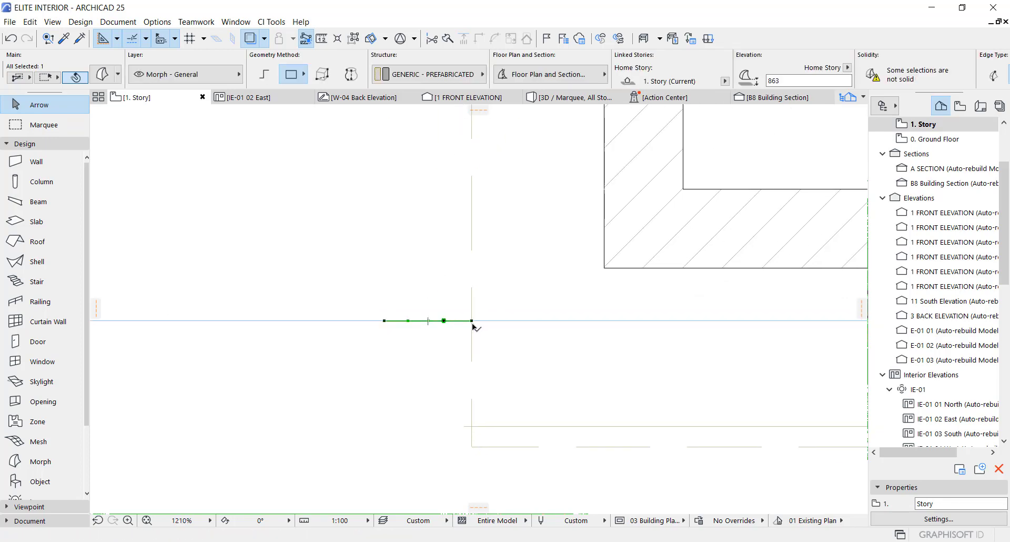
left_click_drag(470, 321, 471, 442)
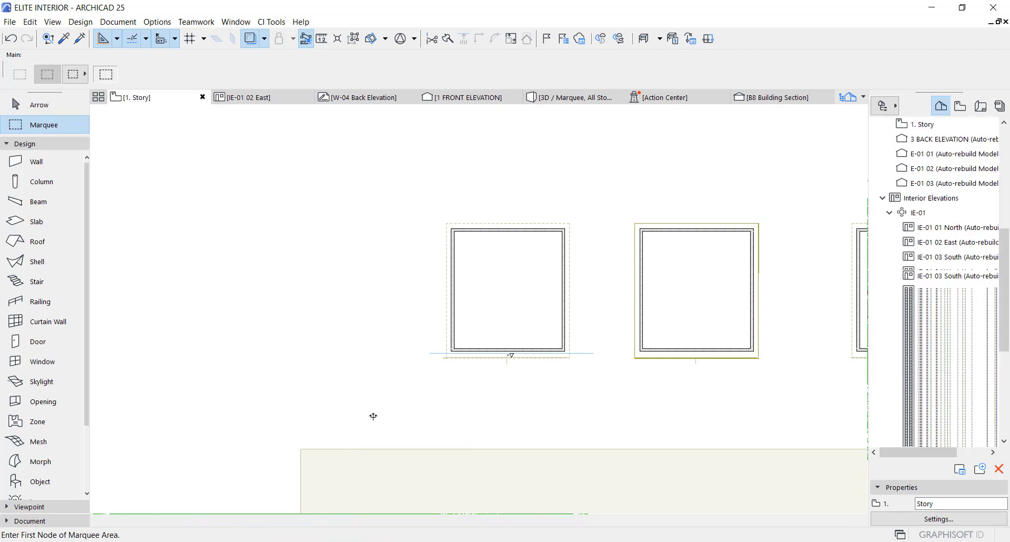
left_click(570, 98)
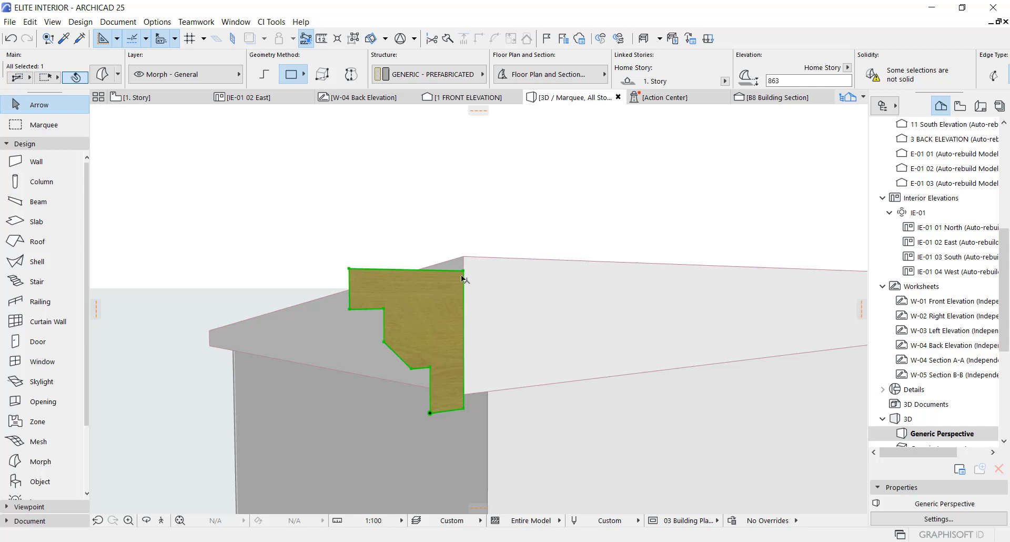
mouse_move(465, 278)
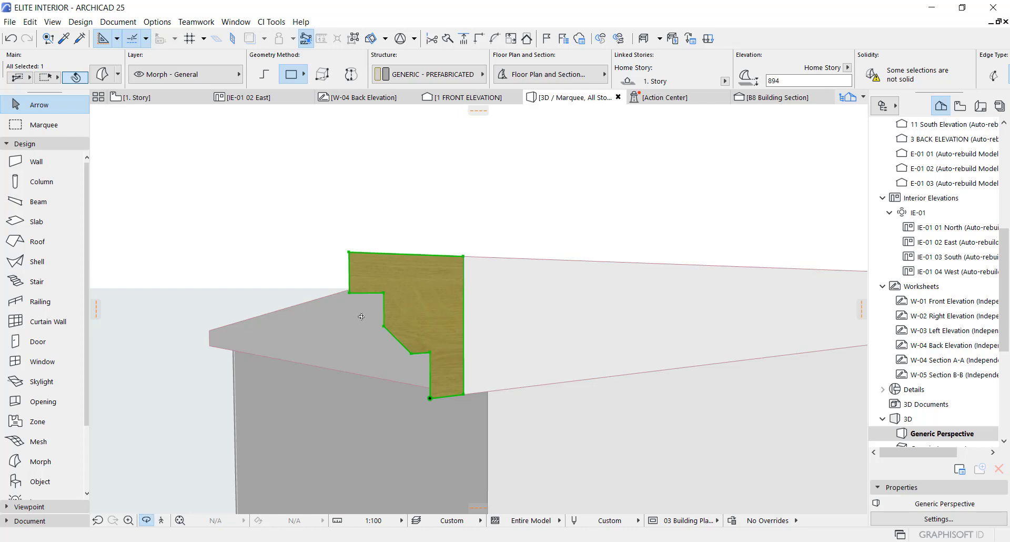
Drag the profile morph up flush with the roof slab's top corner and select its face for editing.
left_click_drag(361, 316, 646, 336)
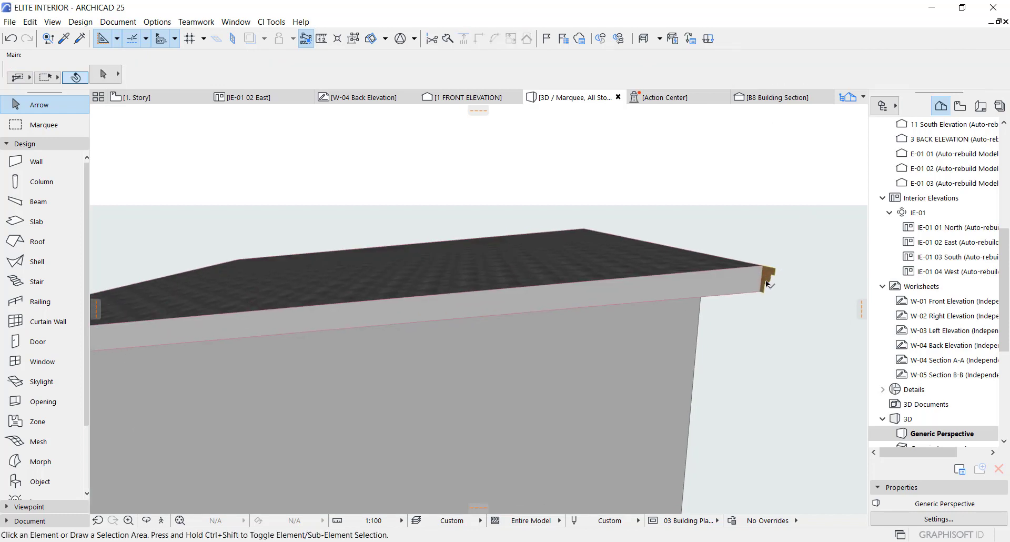
mouse_move(764, 280)
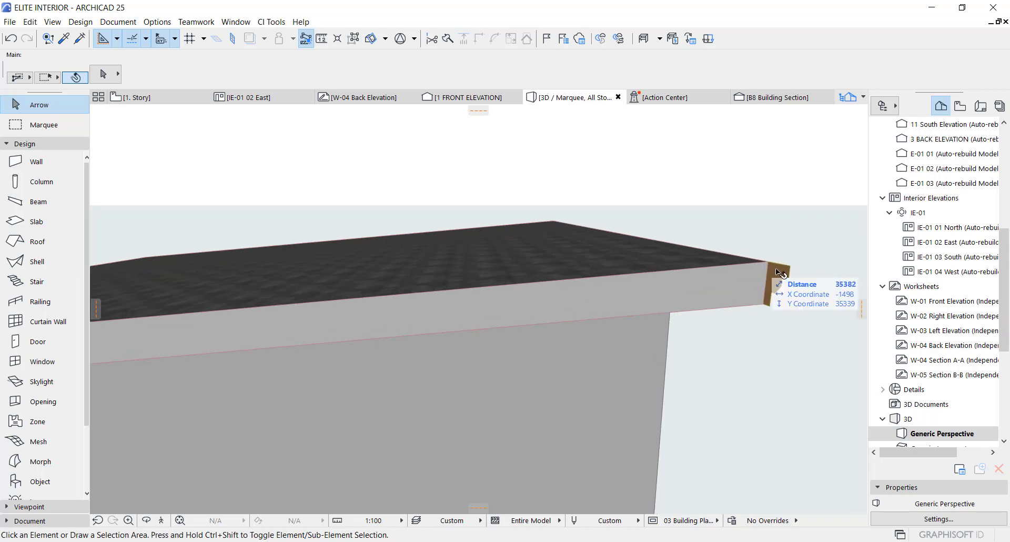
left_click(780, 270)
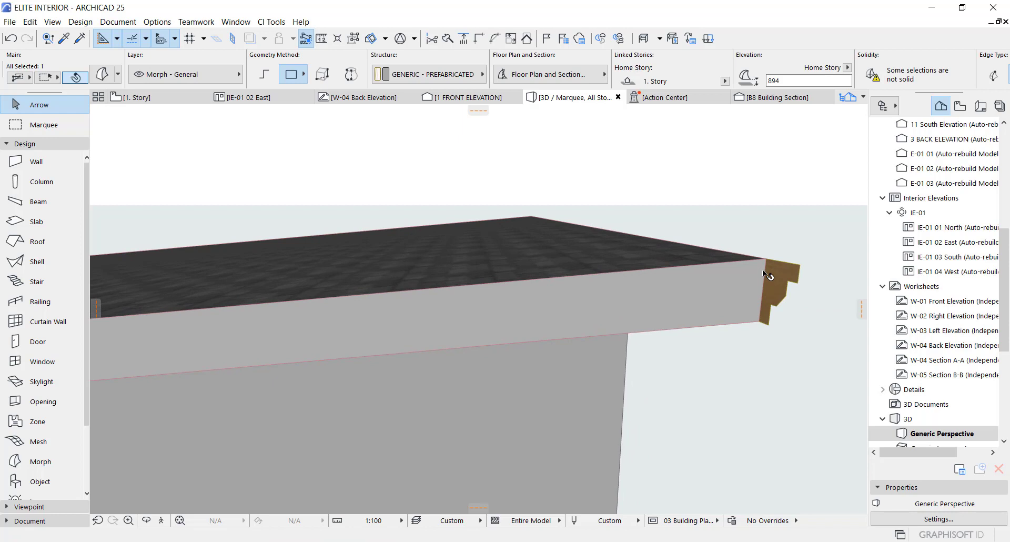
left_click(776, 290)
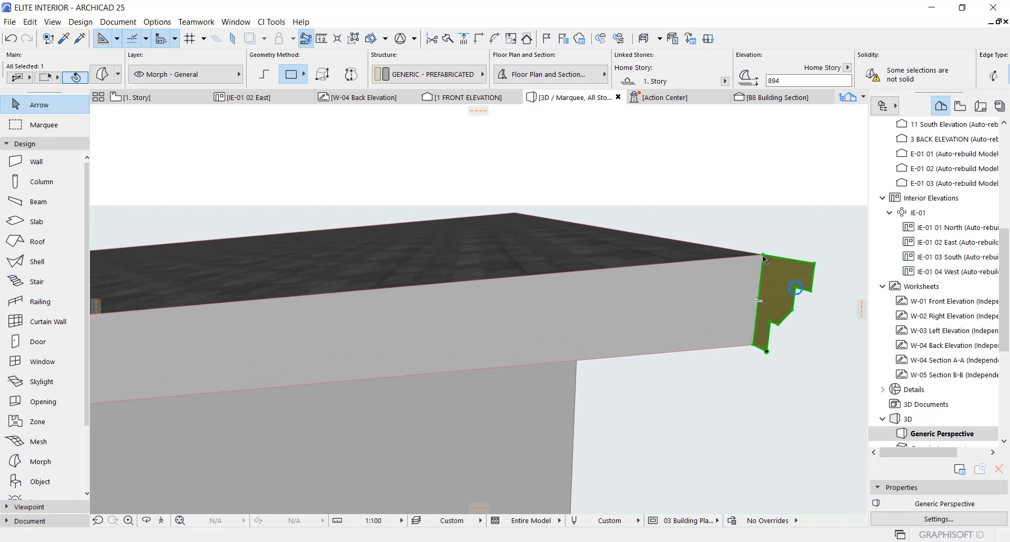
left_click(764, 260)
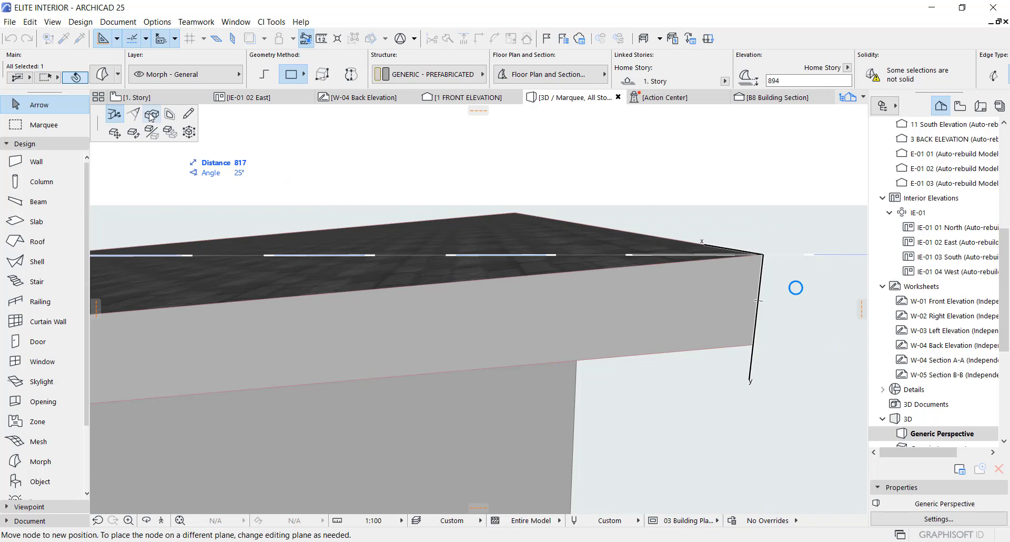
Extrude the stepped profile along the roof slab perimeter to form the solid fascia morph.
left_click(152, 114)
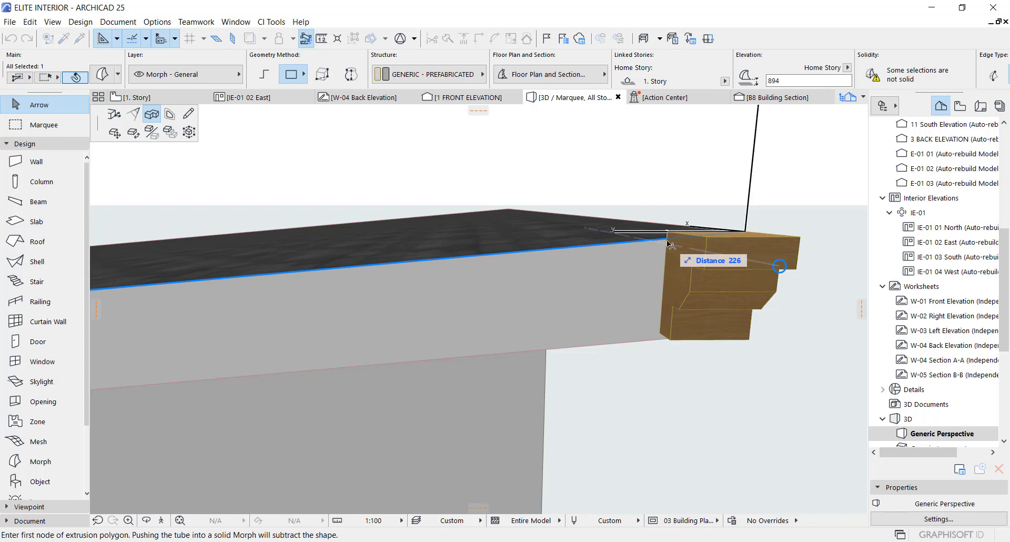
type("1")
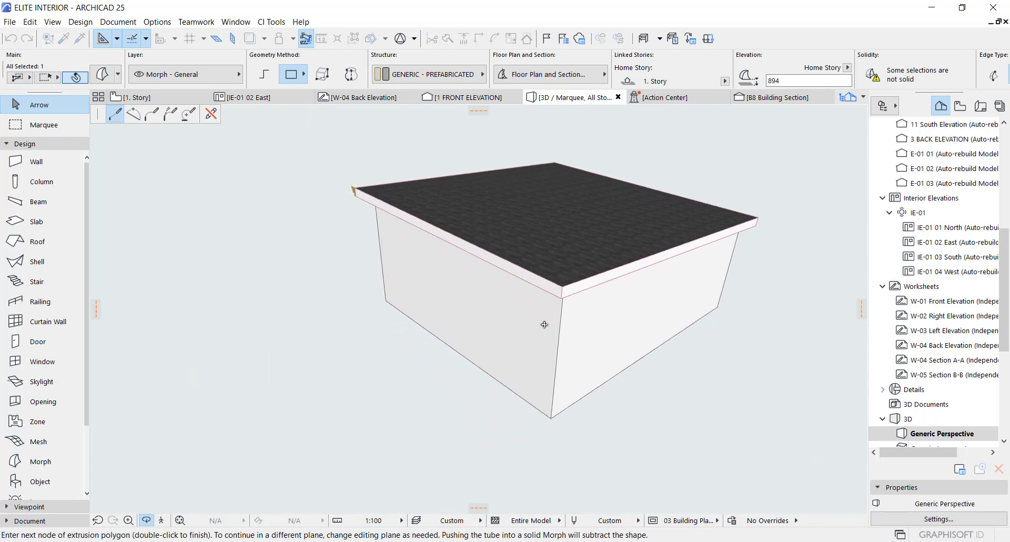
left_click_drag(545, 324, 441, 200)
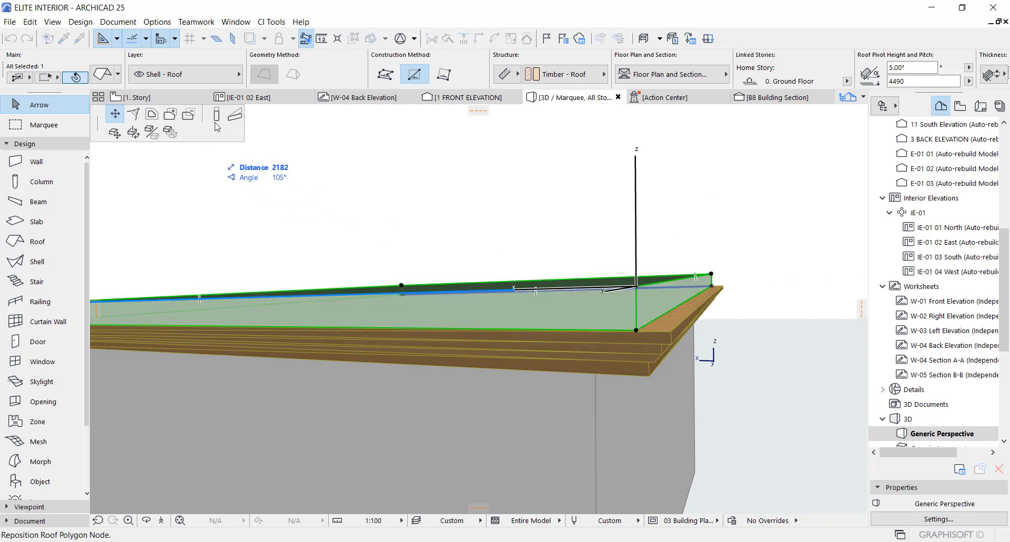
Reposition a roof polygon corner so the roof copy sits over the fascia top.
left_click(215, 115)
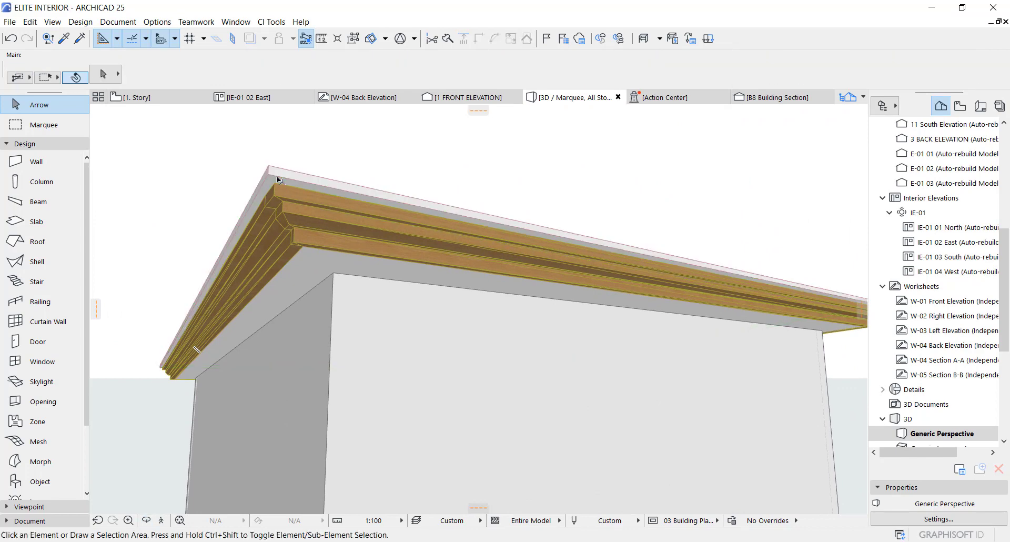
Set the top roof's thickness to 15 in Roof Selection Settings.
left_click(451, 258)
type("1")
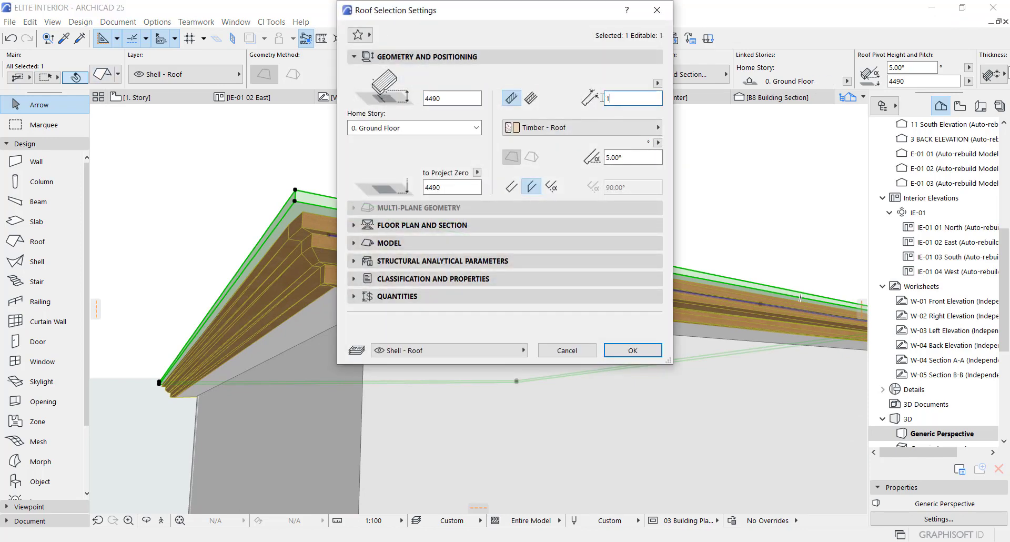
left_click(632, 349)
type("5")
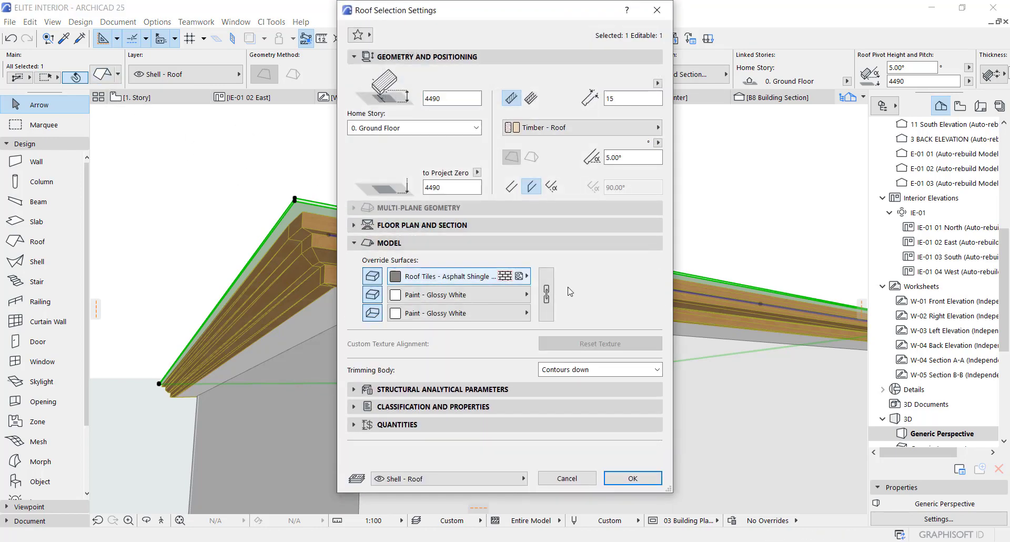
left_click(632, 479)
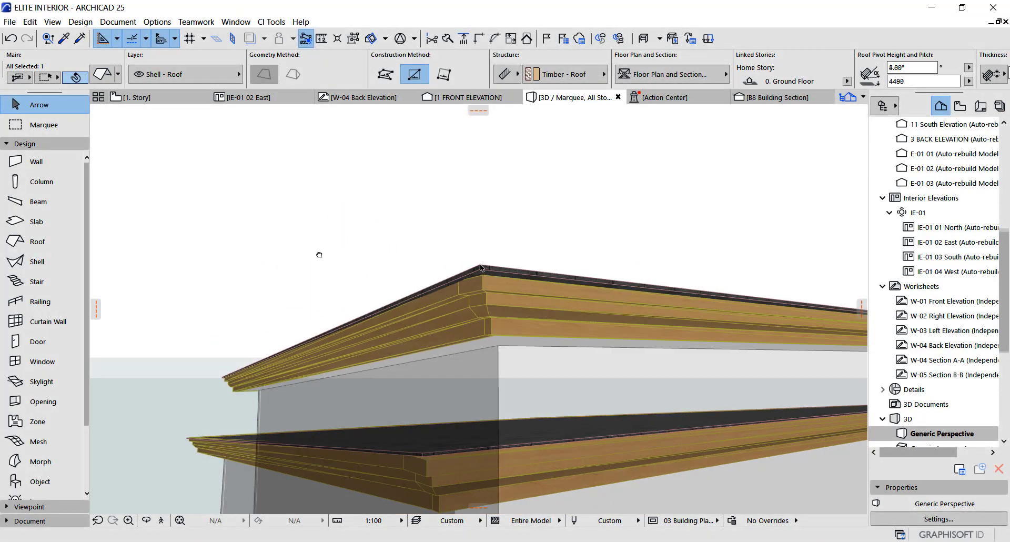
left_click(479, 268)
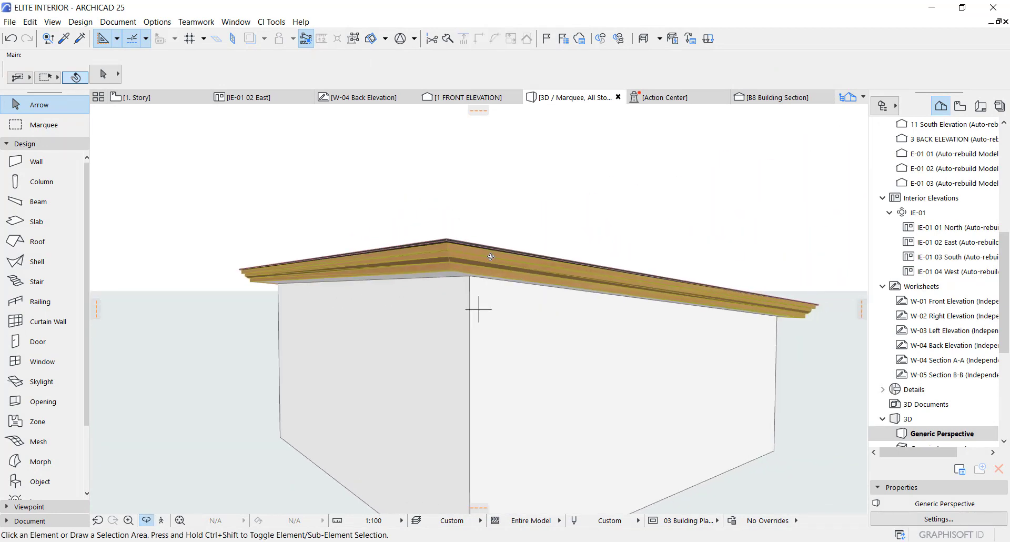
Override the fascia morph's surface with Paint - Glossy White in Morph Selection Settings.
left_click(490, 257)
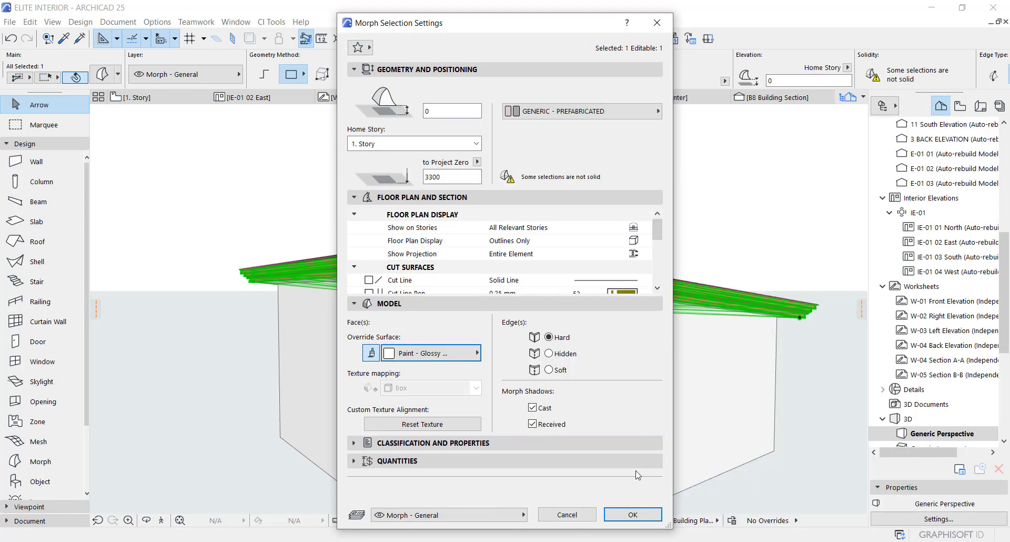
left_click(631, 514)
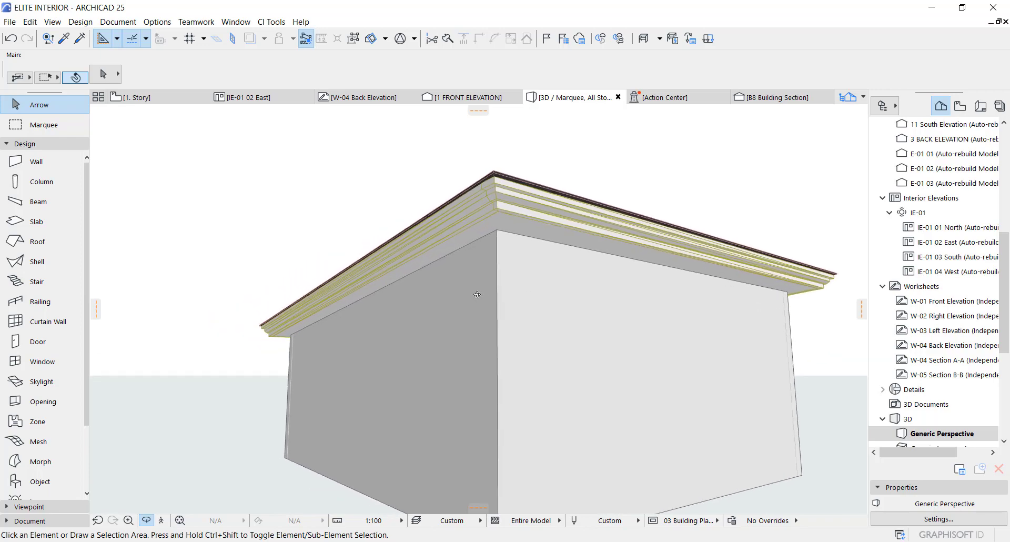
left_click_drag(477, 295, 552, 321)
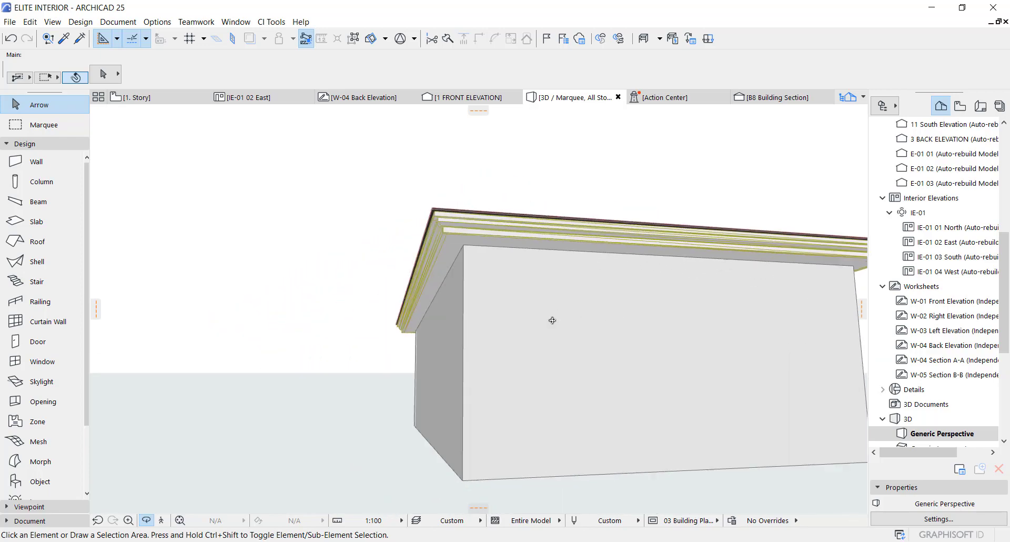